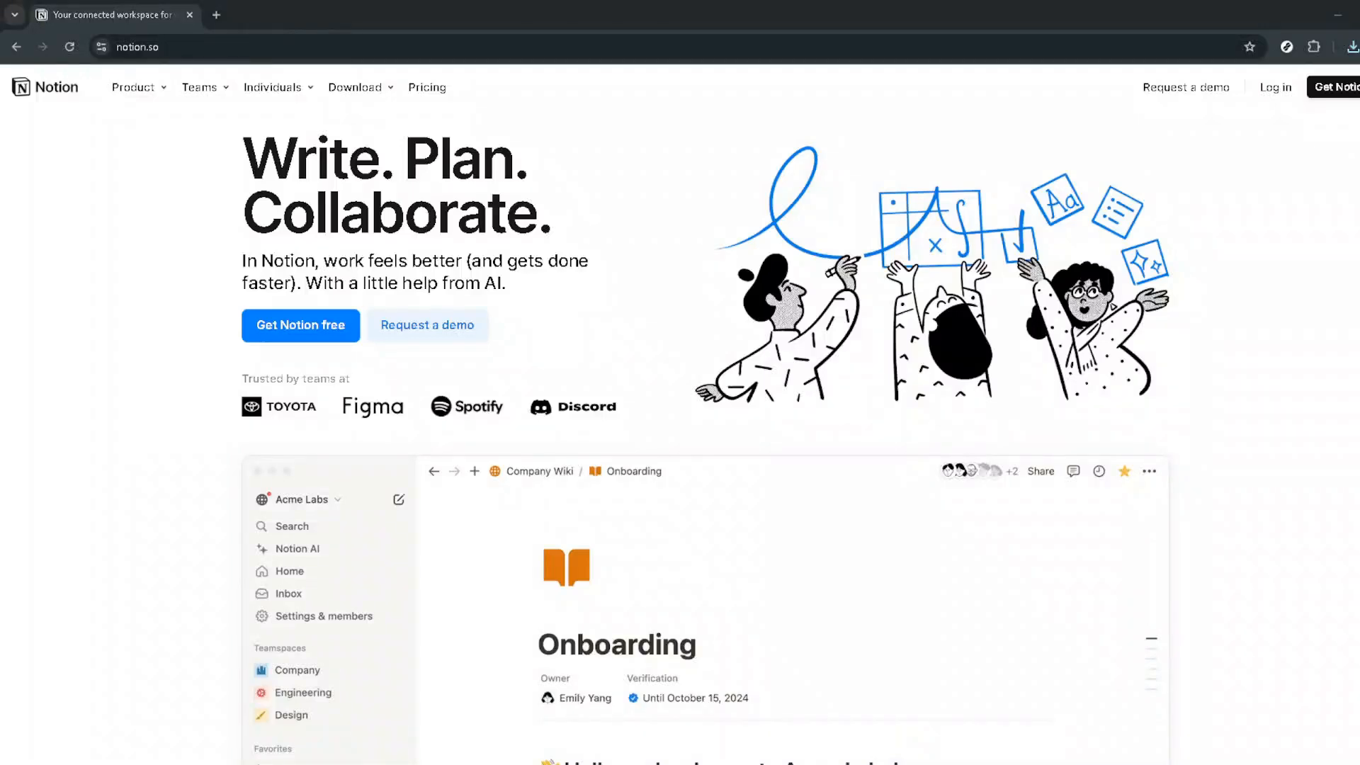
mouse_move(604, 139)
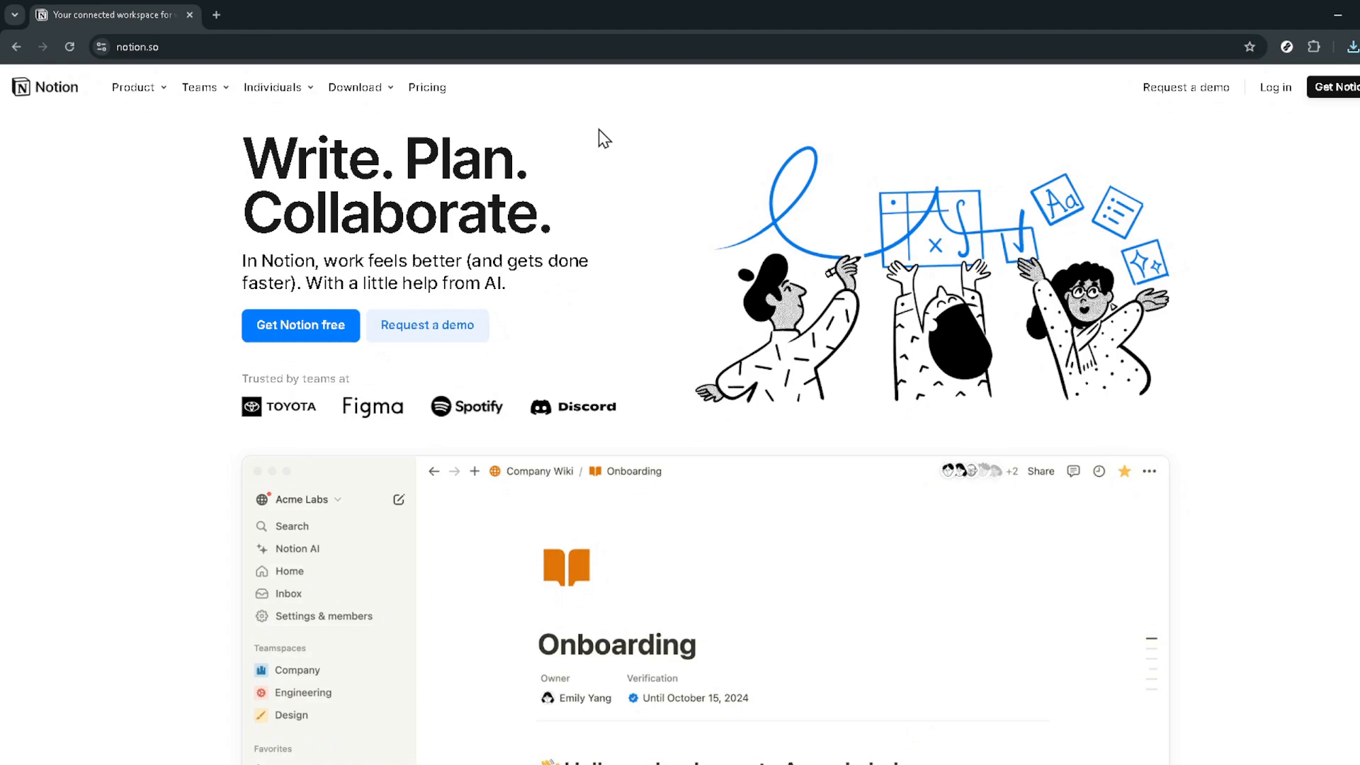
mouse_move(608, 137)
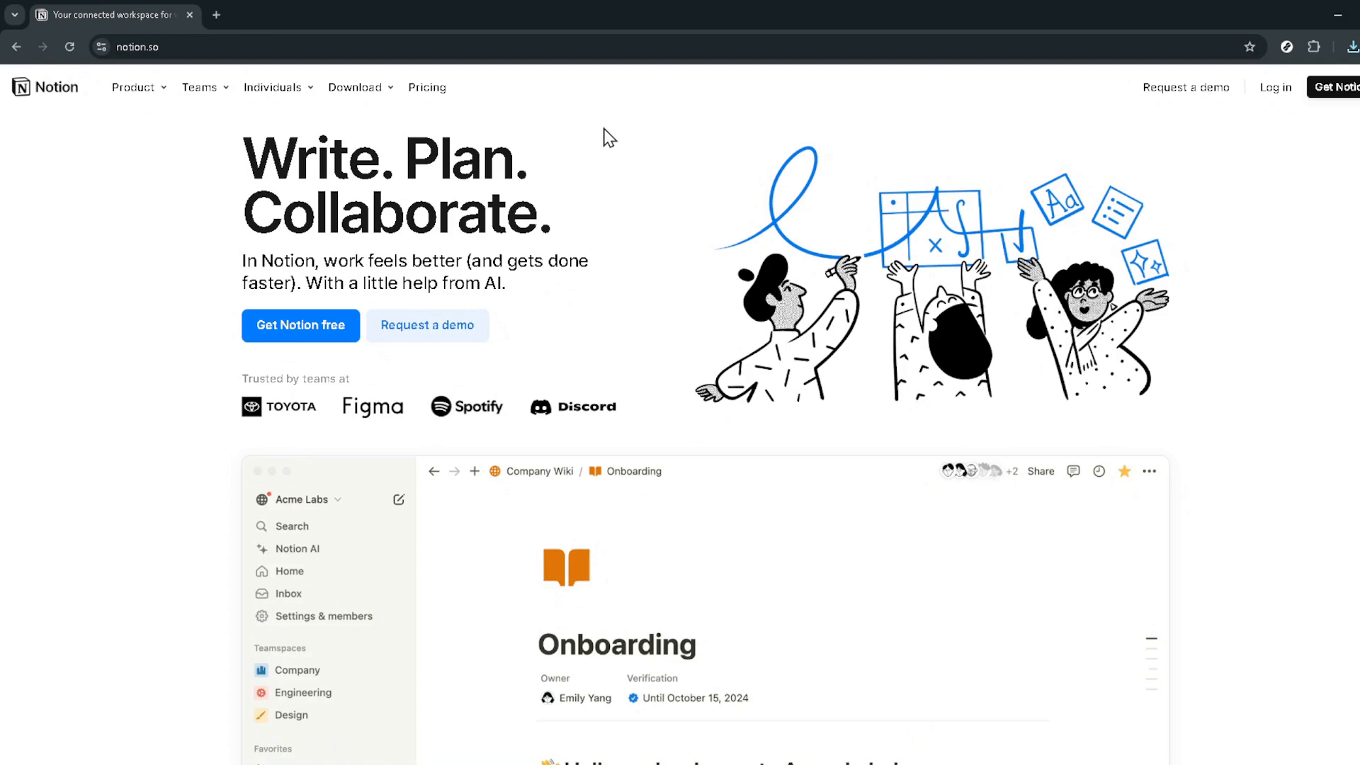
mouse_move(612, 135)
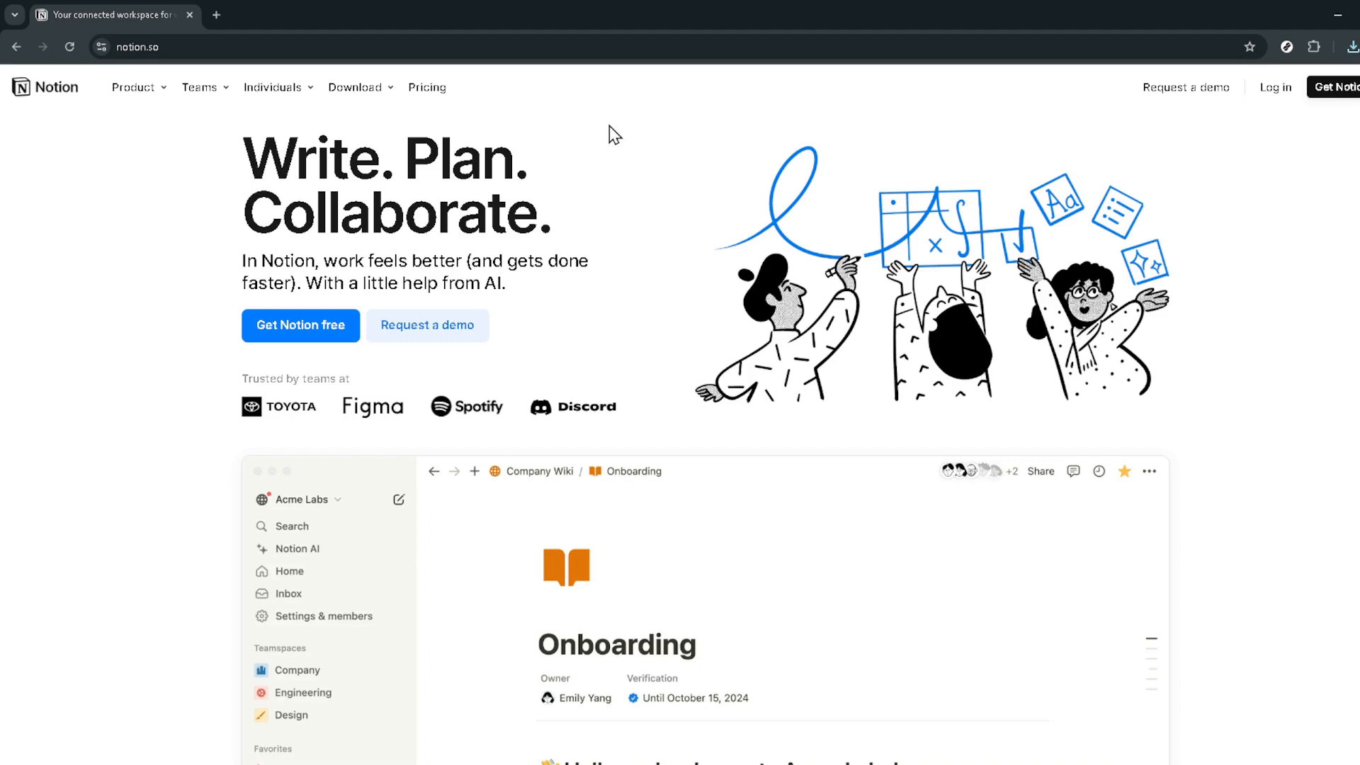
mouse_move(754, 137)
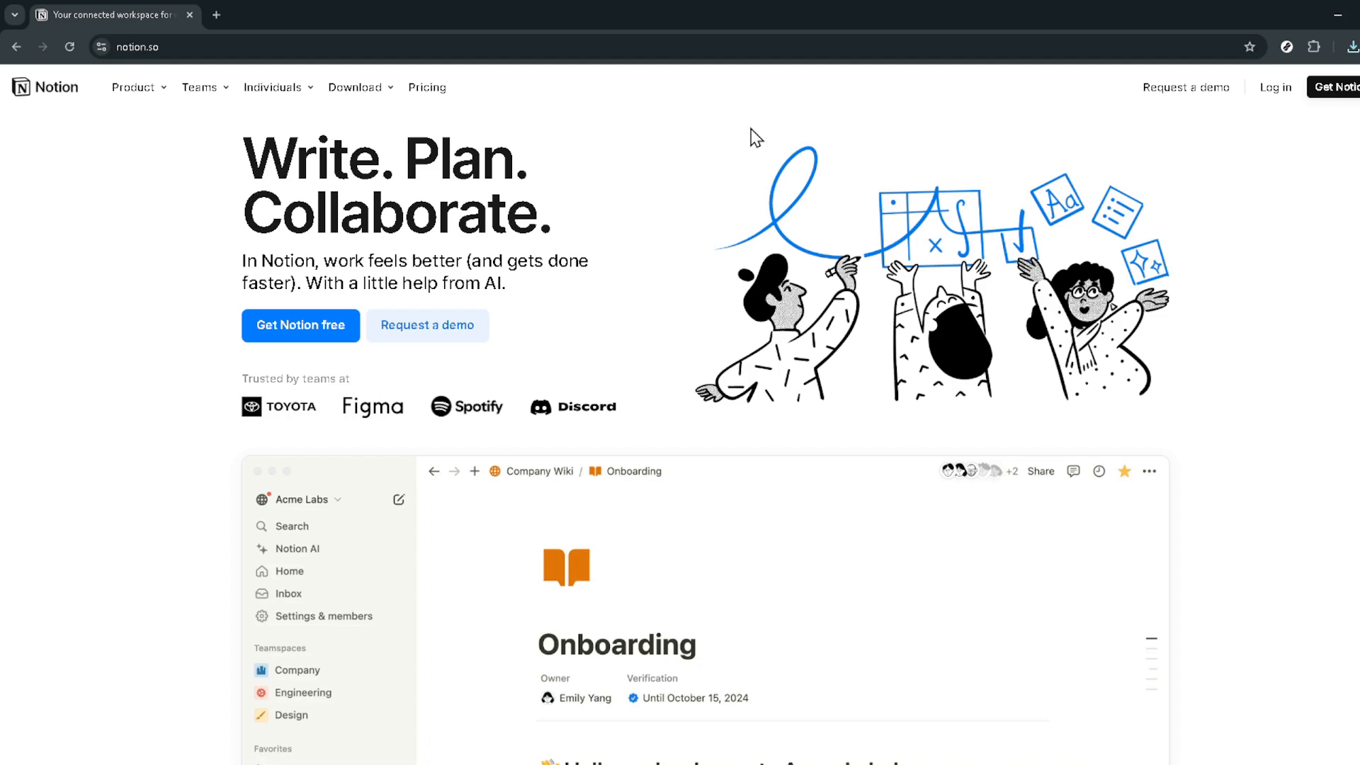
mouse_move(516, 68)
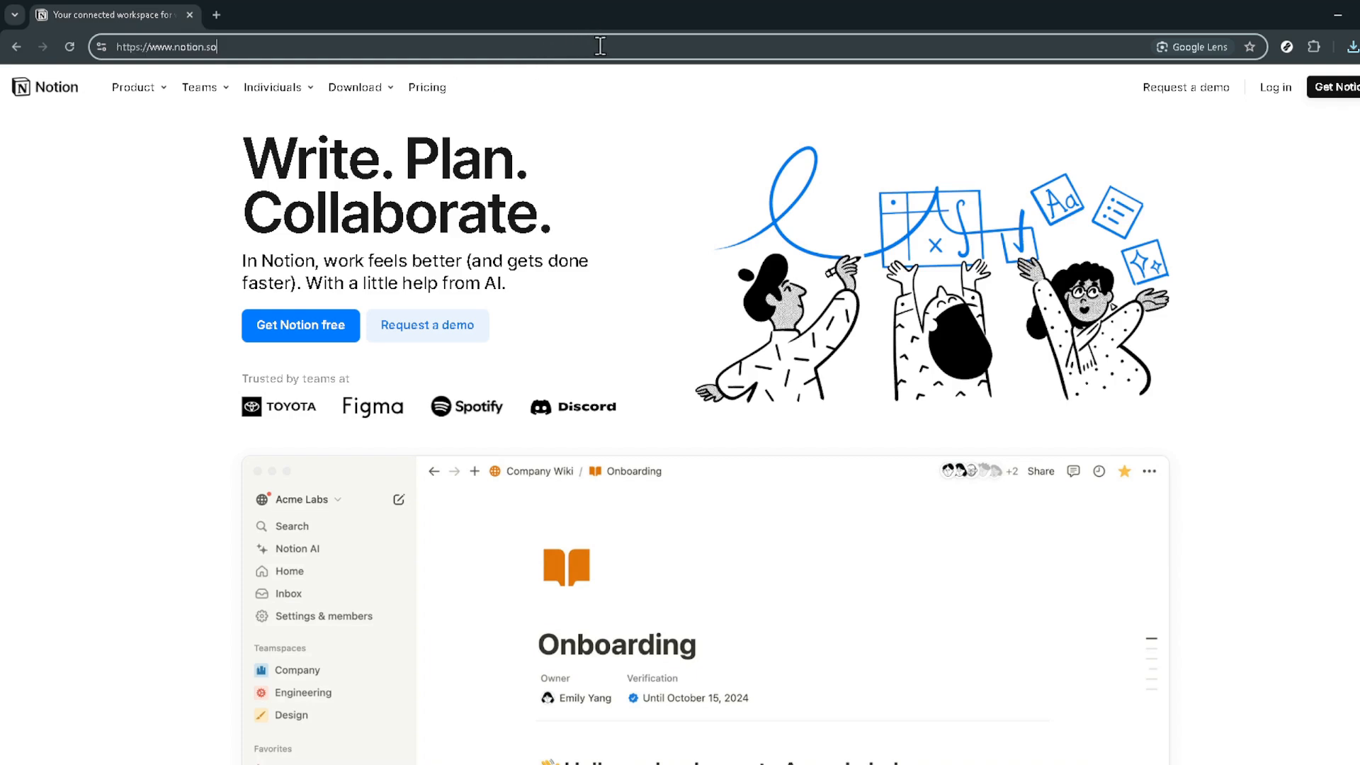
mouse_move(1251, 201)
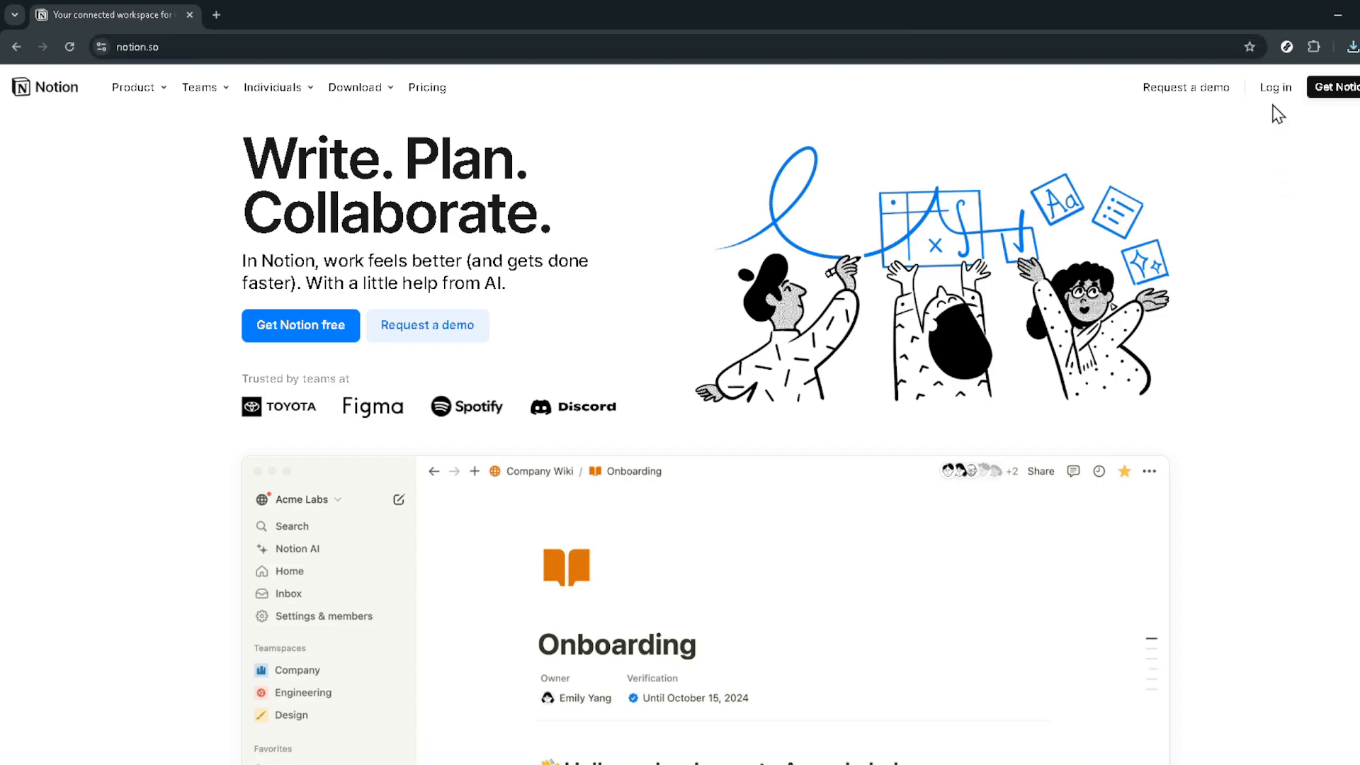
Go to the Notion login page and choose Continue with Google
left_click(1275, 87)
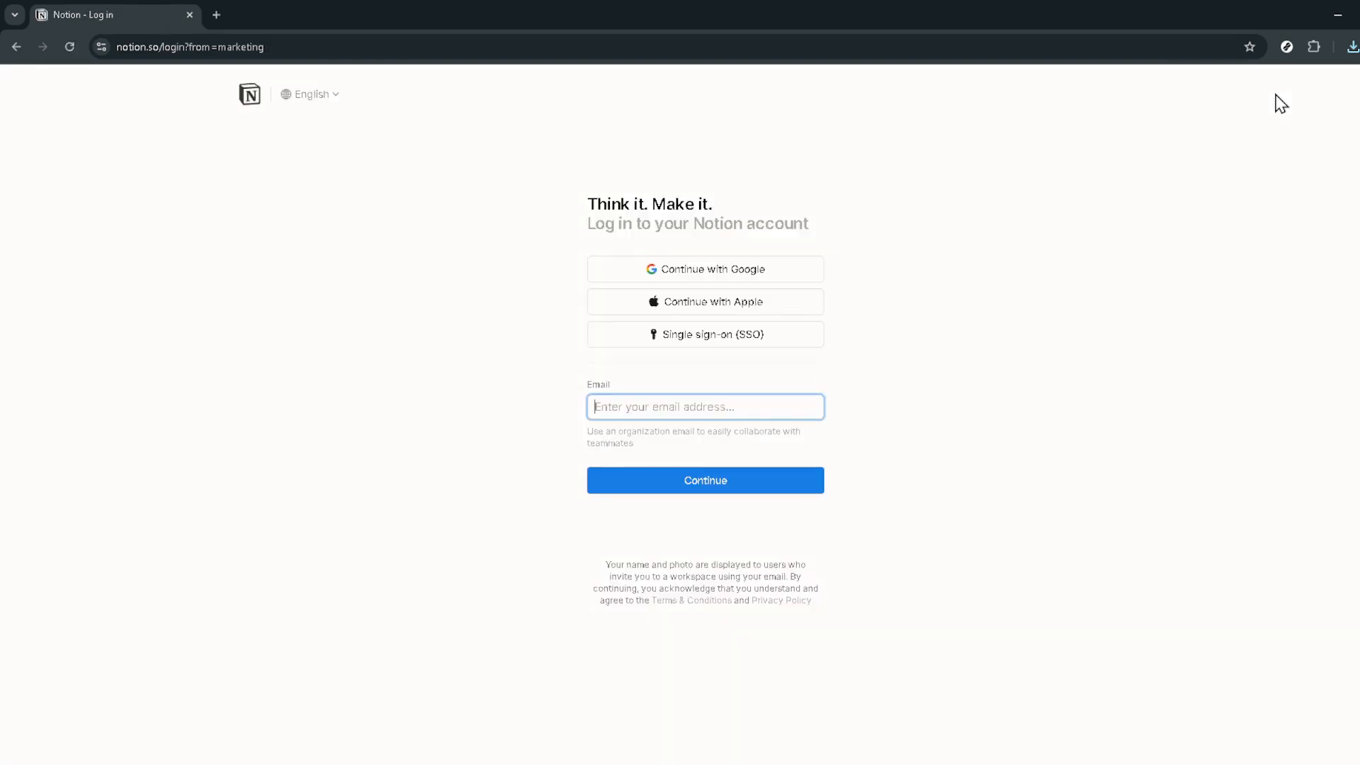
mouse_move(1241, 149)
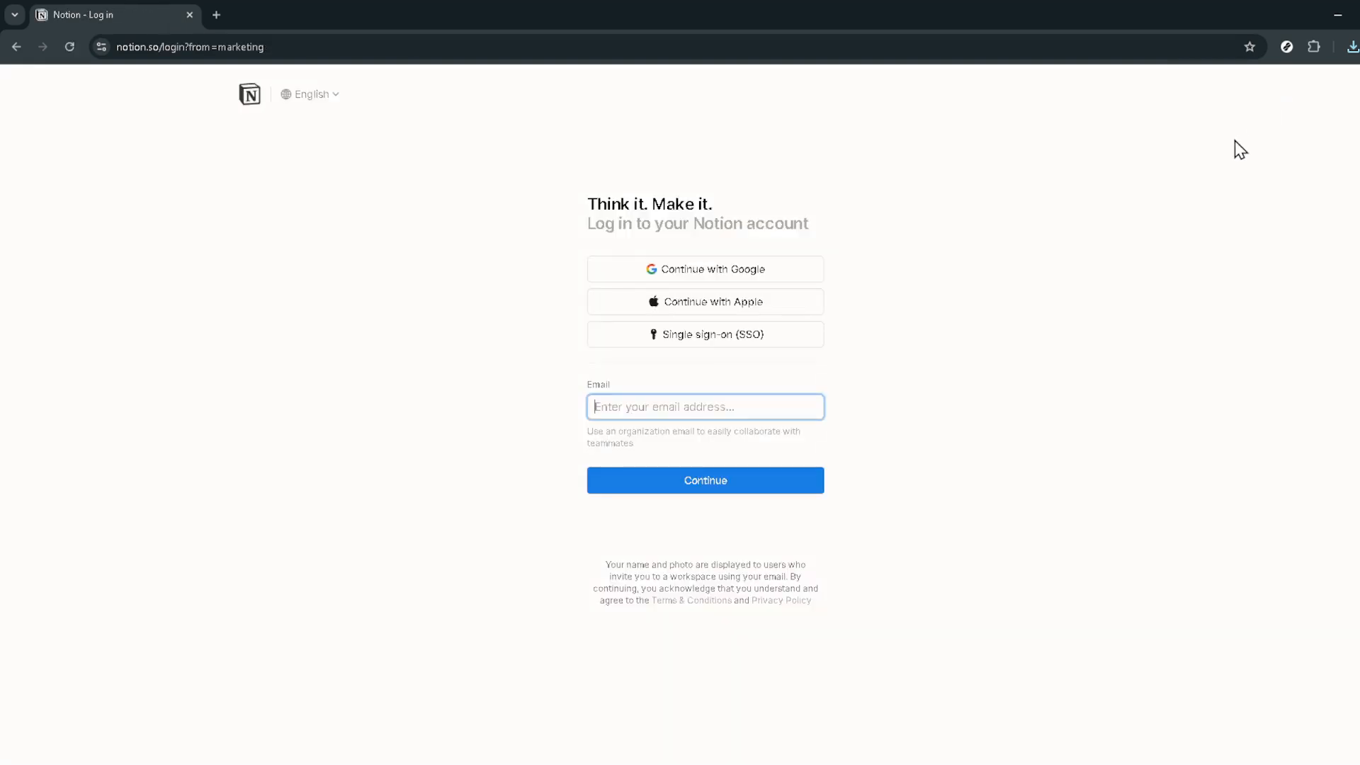
mouse_move(864, 235)
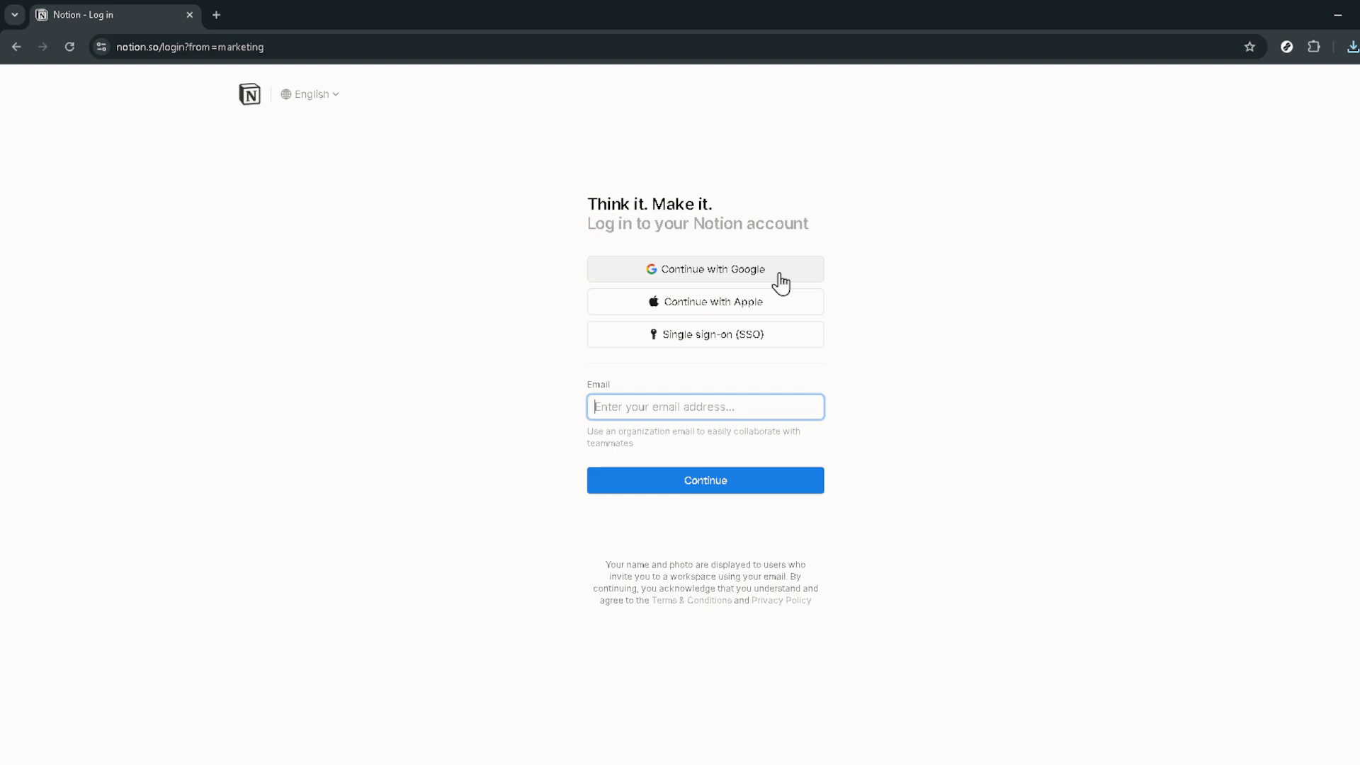
left_click(704, 270)
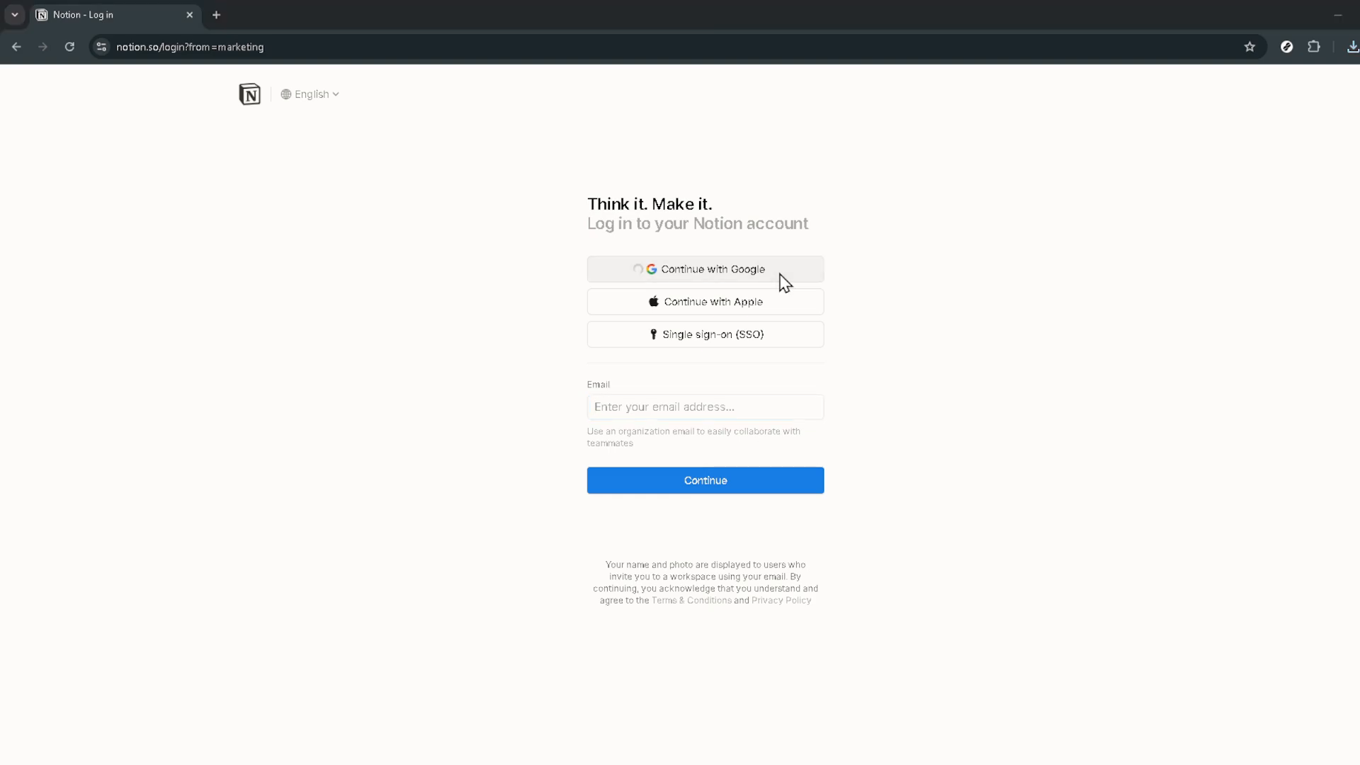
mouse_move(739, 367)
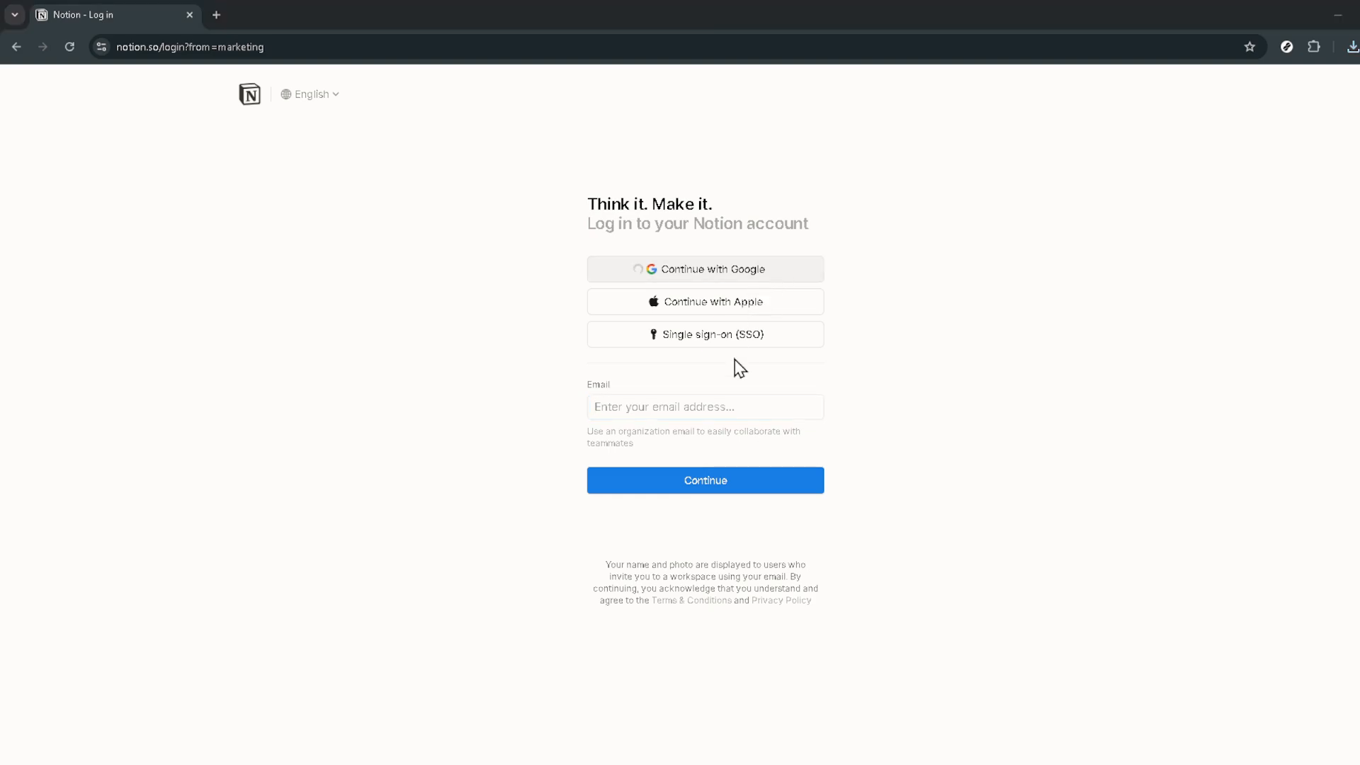
mouse_move(744, 408)
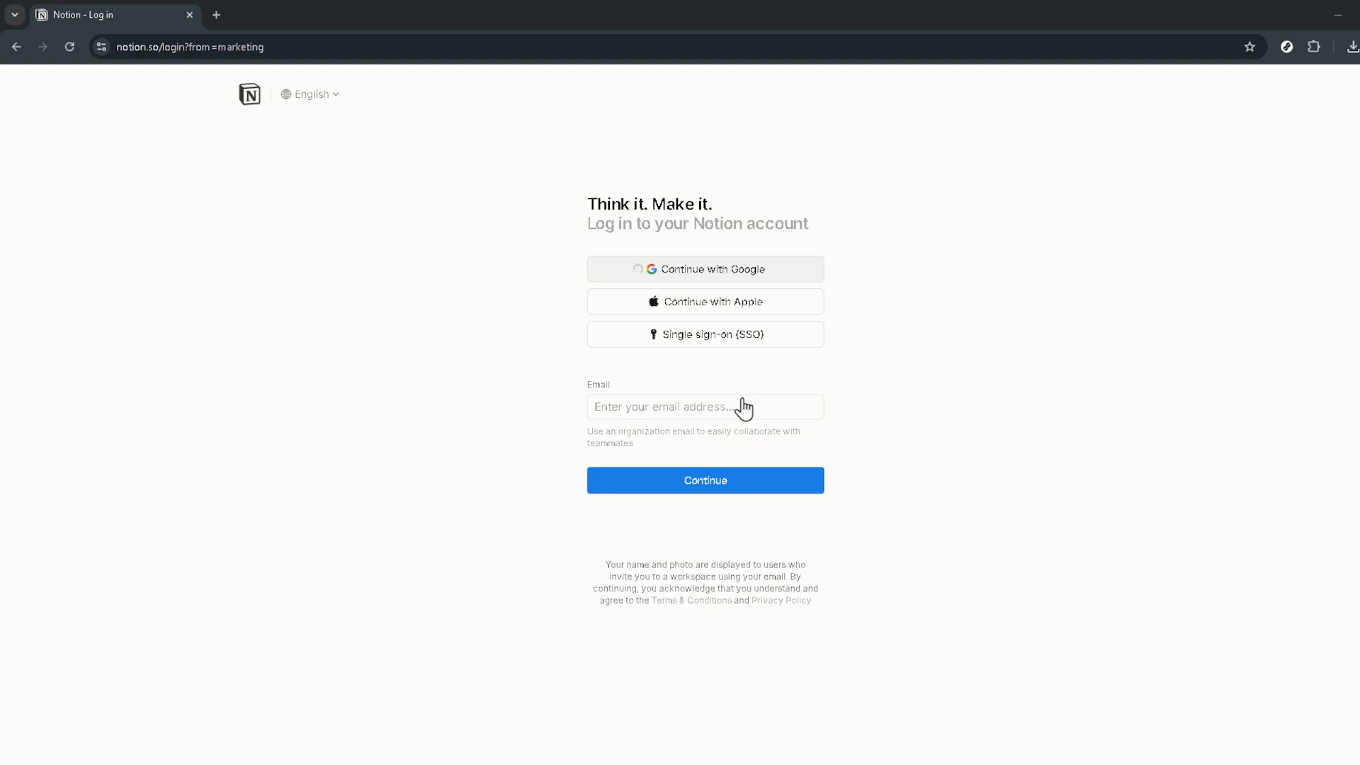
mouse_move(746, 411)
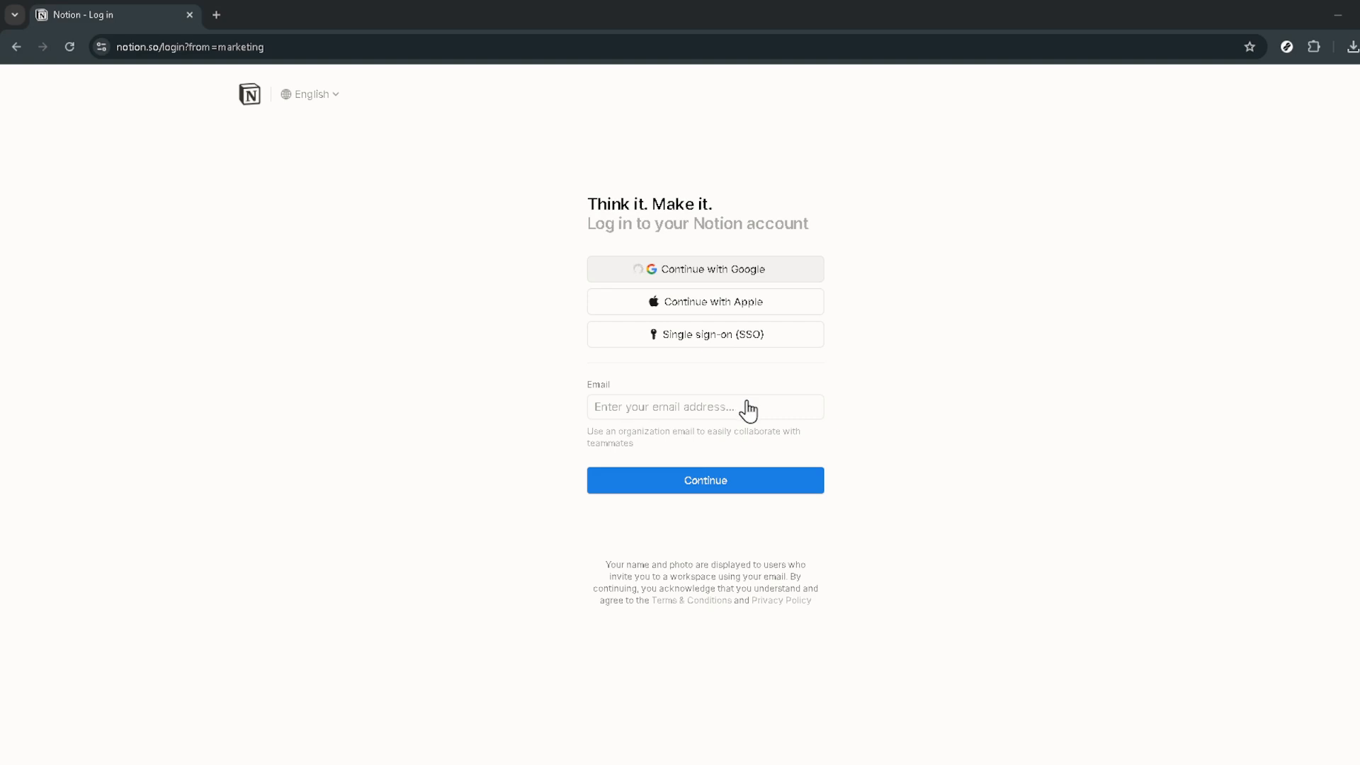
mouse_move(749, 411)
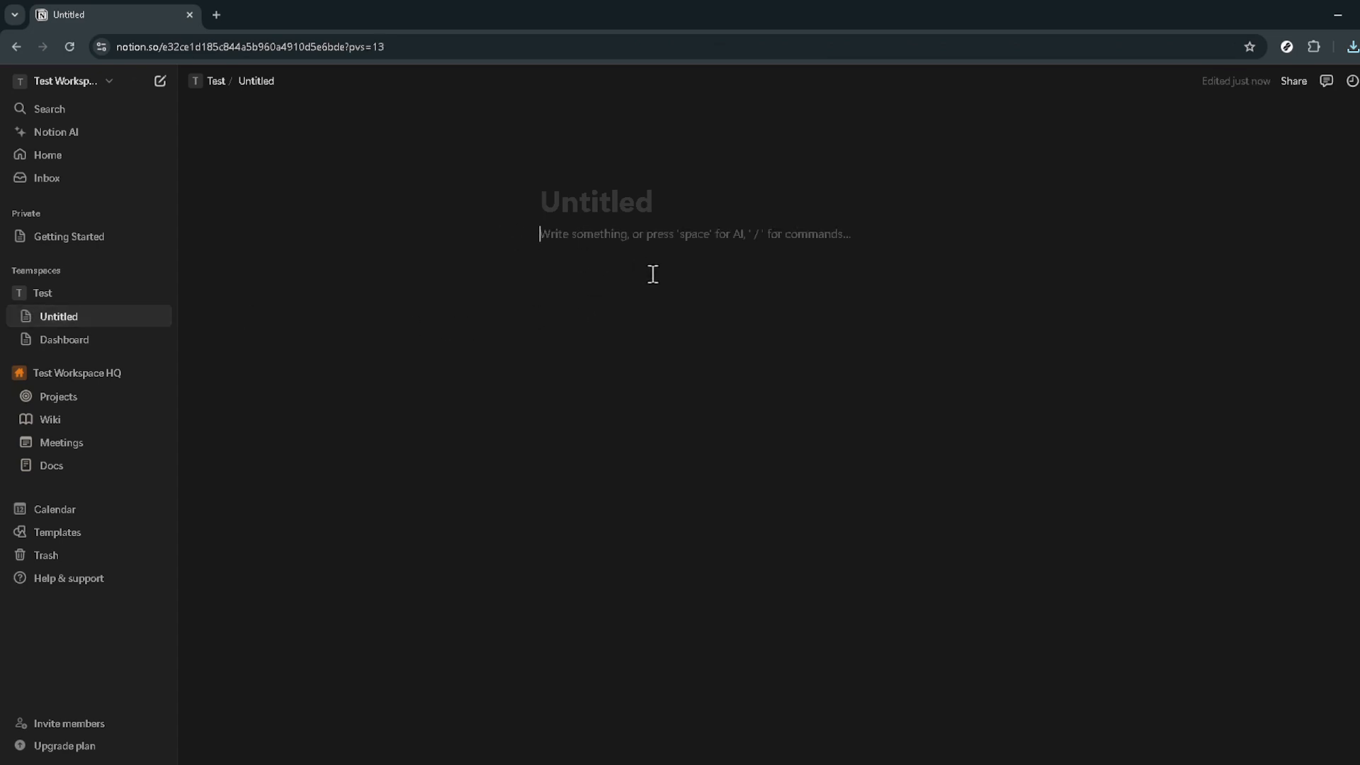
mouse_move(553, 253)
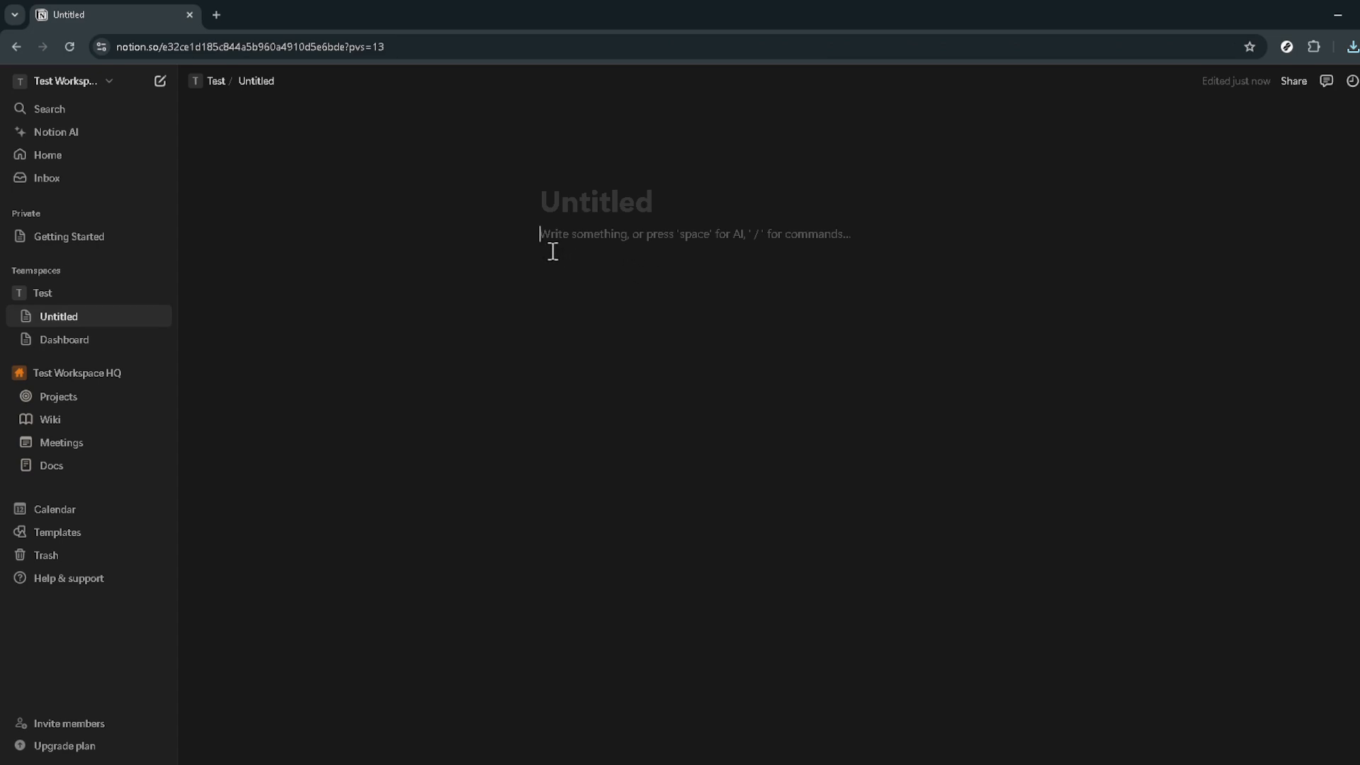
mouse_move(552, 238)
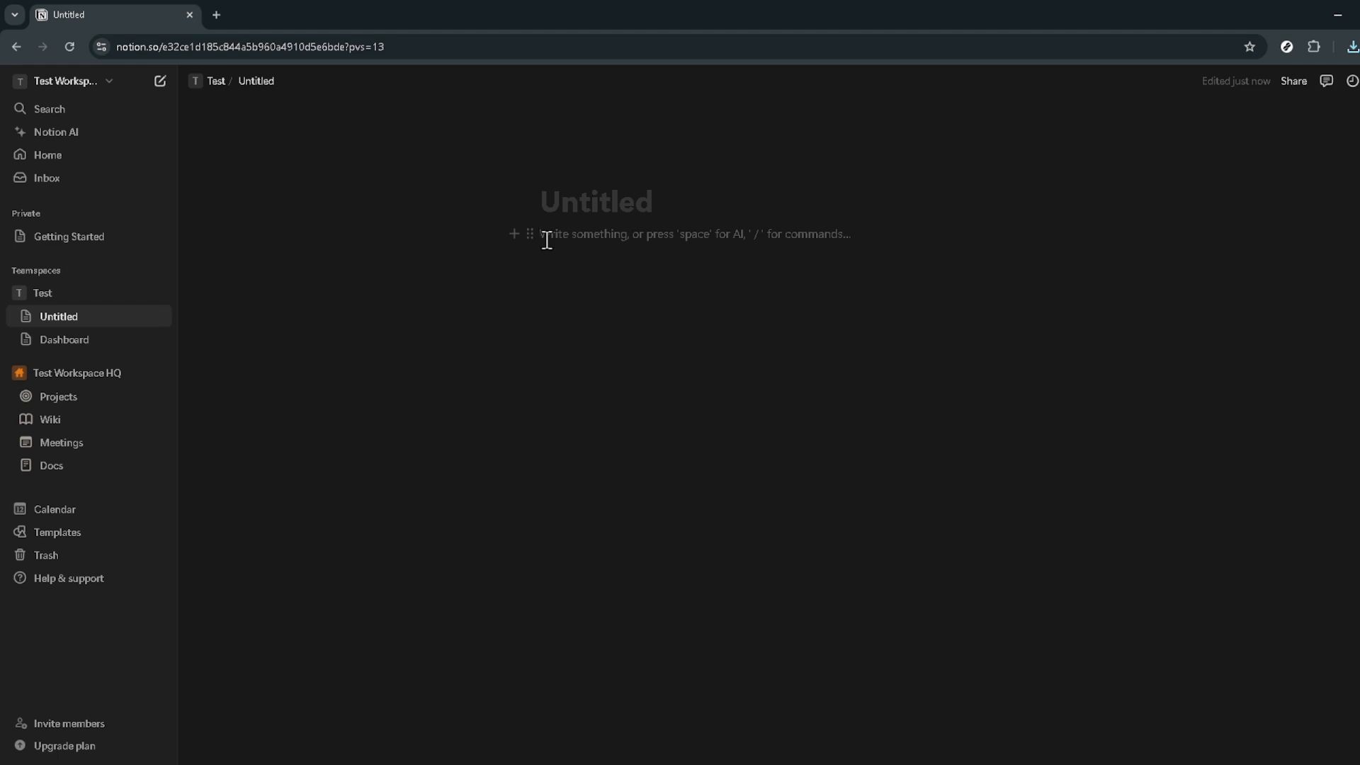
mouse_move(557, 241)
type("/")
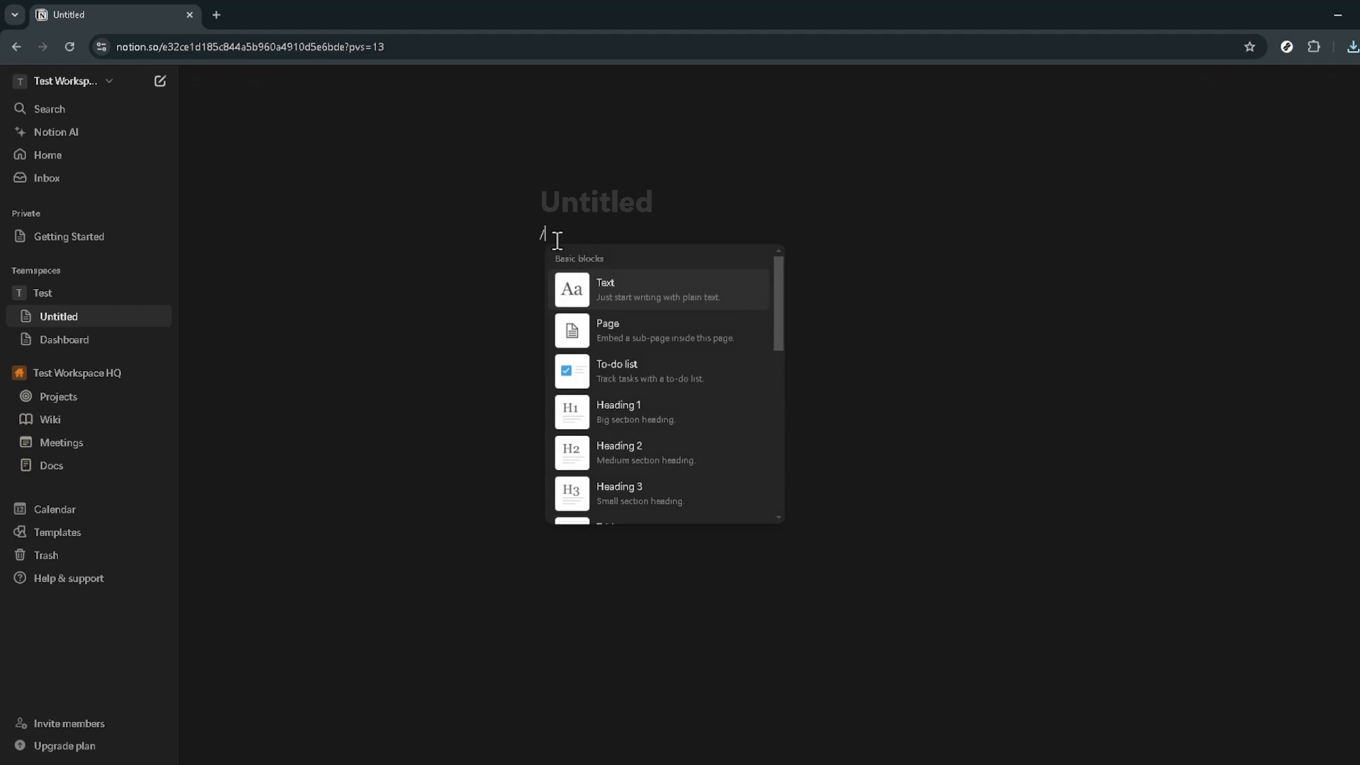
Insert a Button block via /button, creating a 'New button' on the page
type("button")
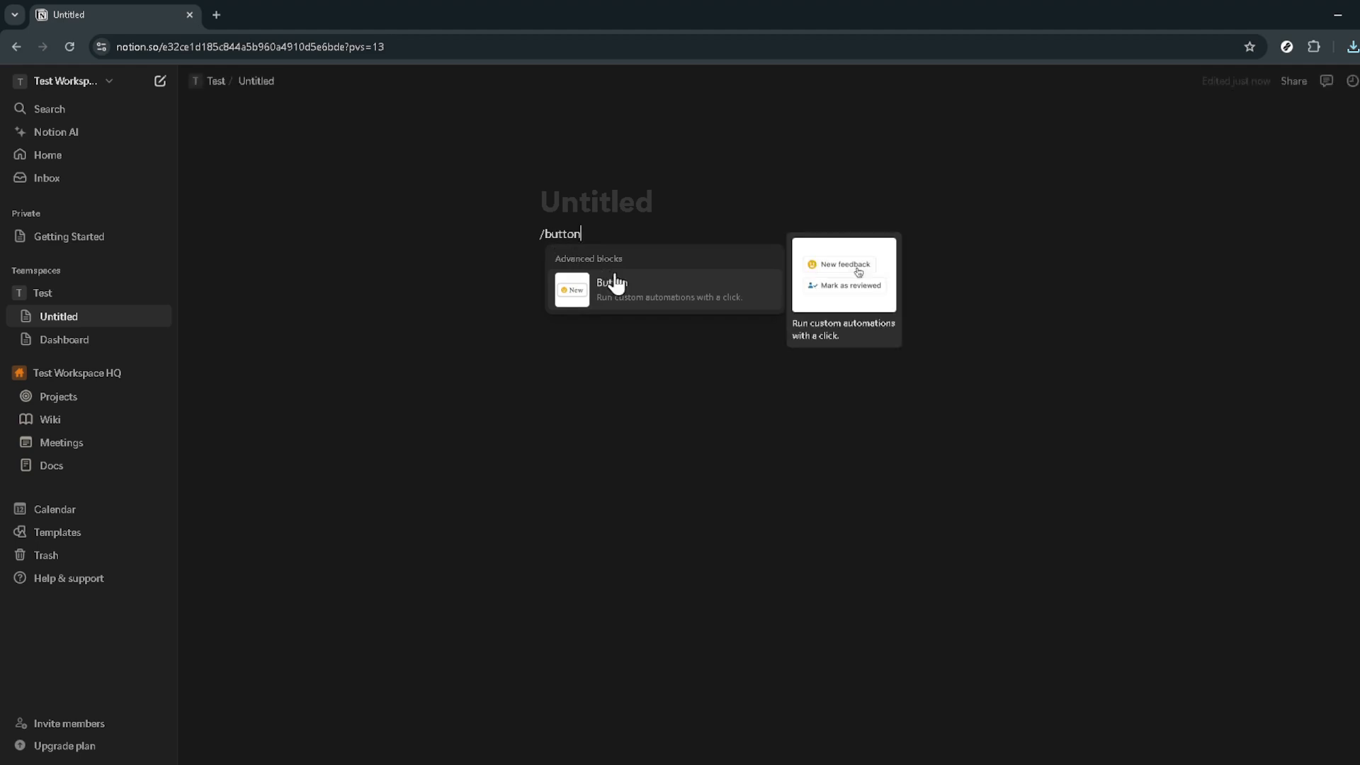
mouse_move(659, 301)
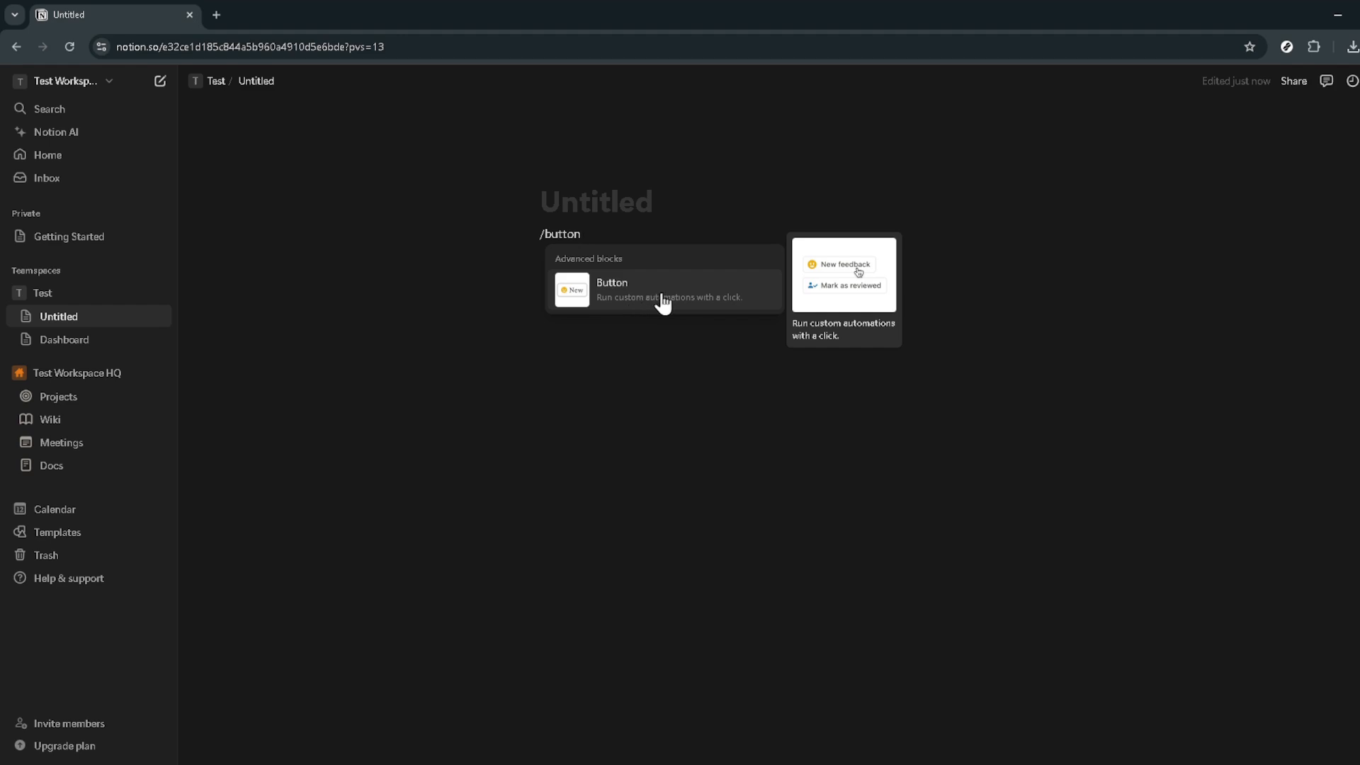
left_click(663, 289)
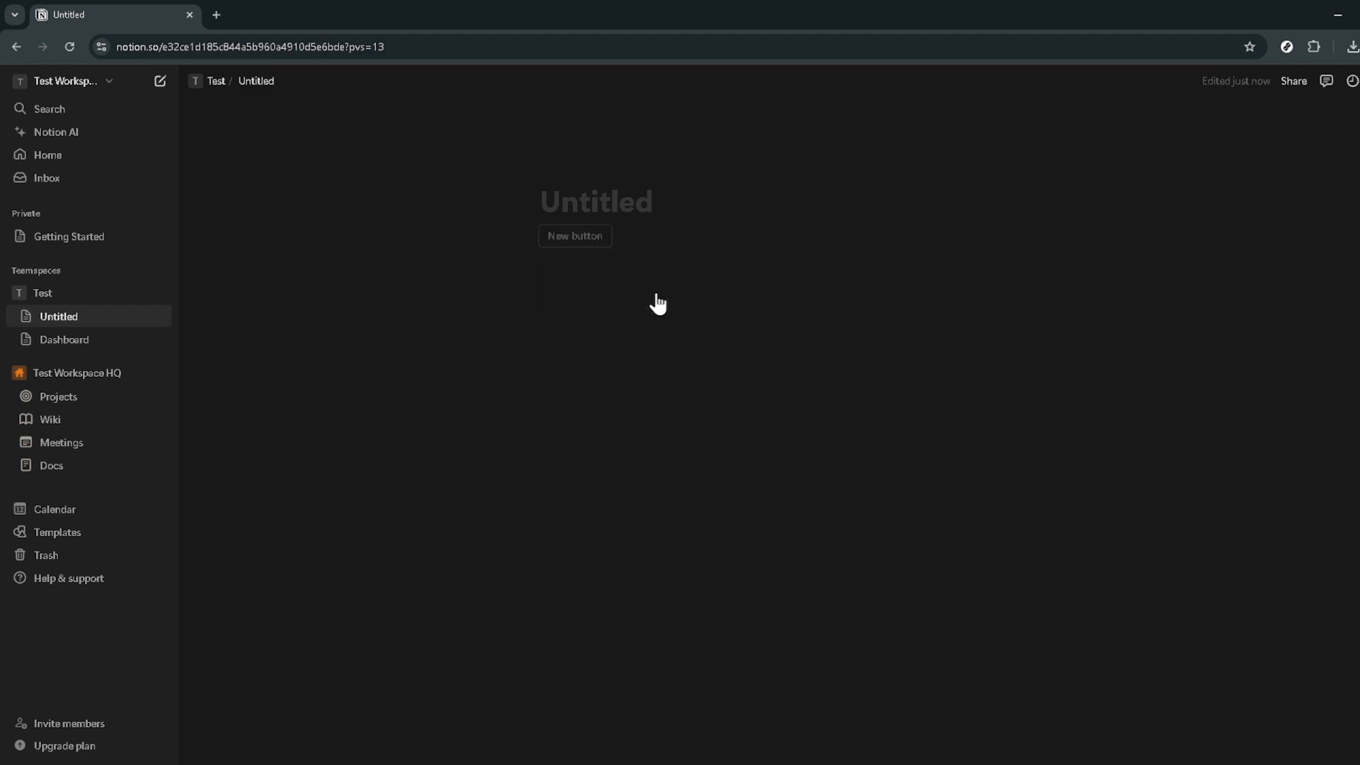
In the button's settings, add an 'Insert blocks below button' action
left_click(574, 237)
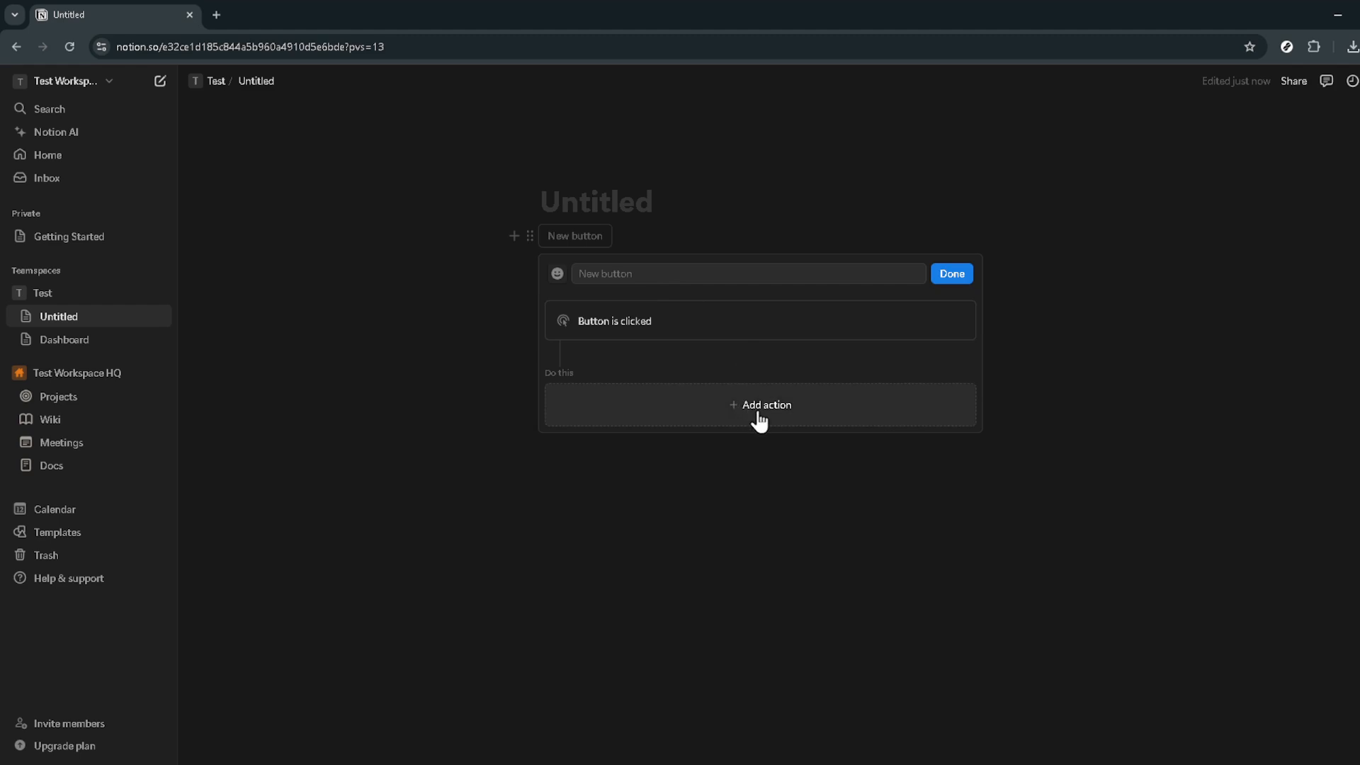
left_click(766, 404)
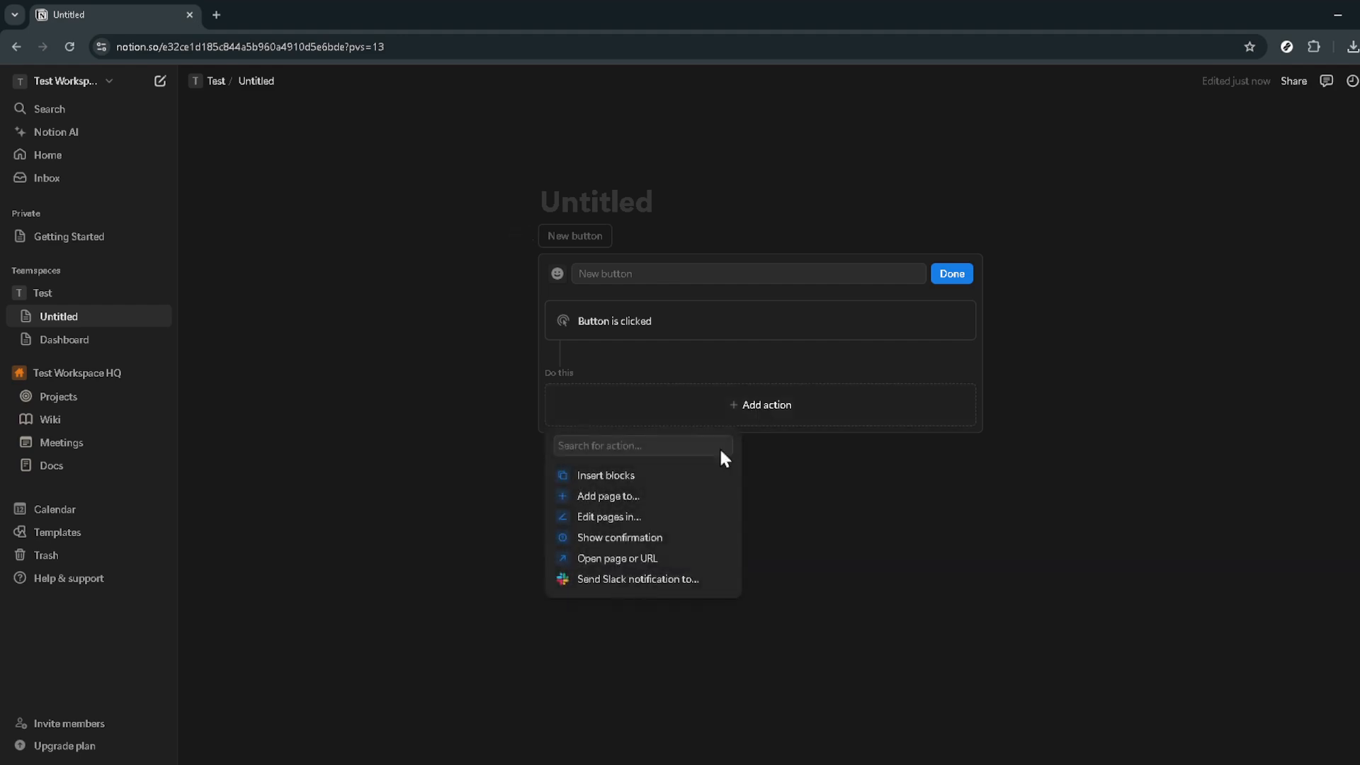
mouse_move(620, 490)
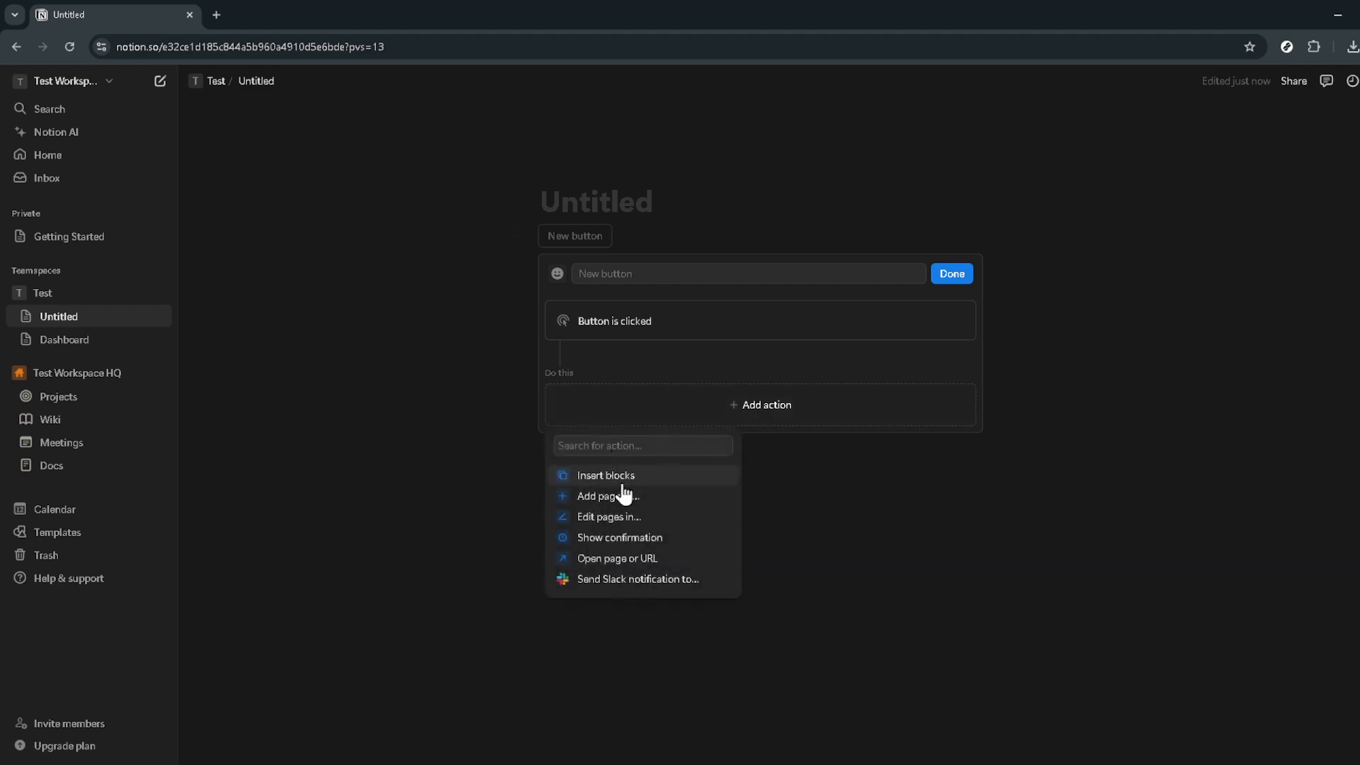
mouse_move(645, 578)
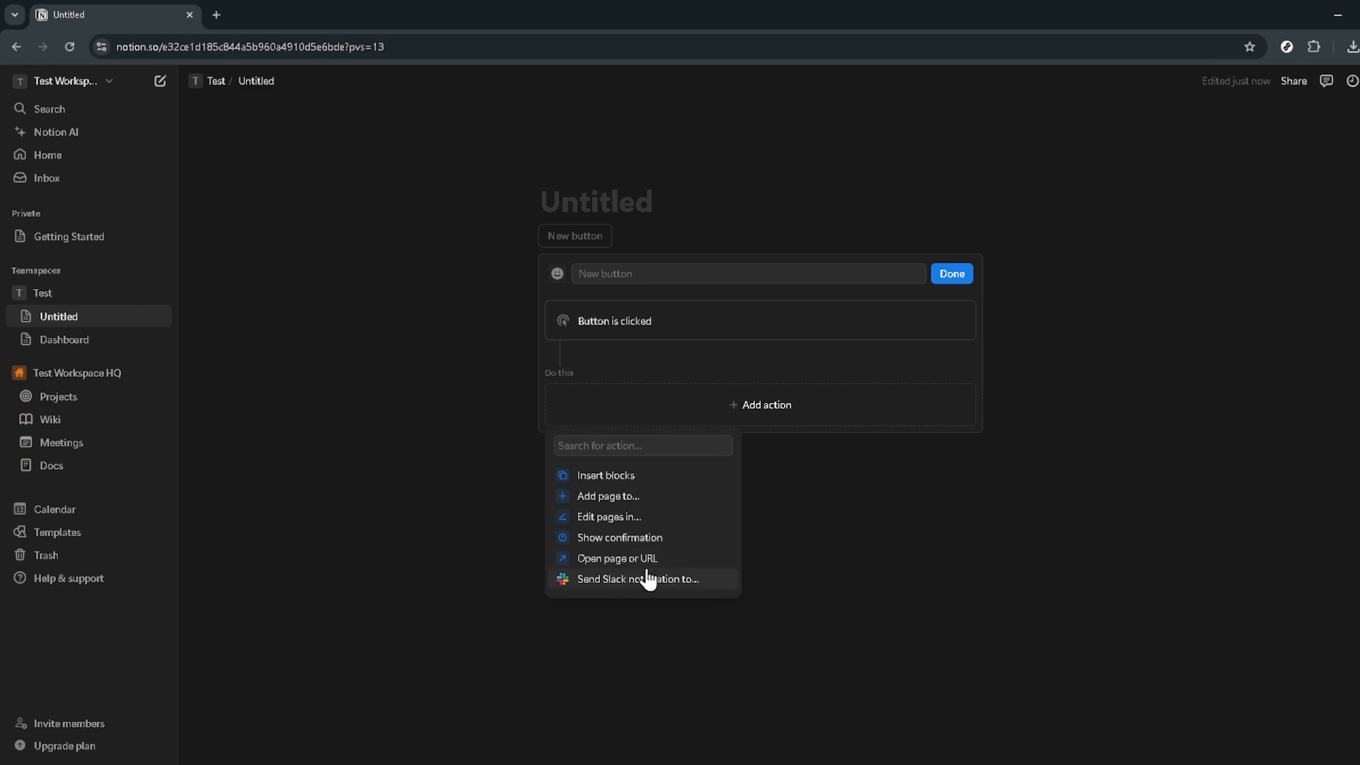
mouse_move(642, 559)
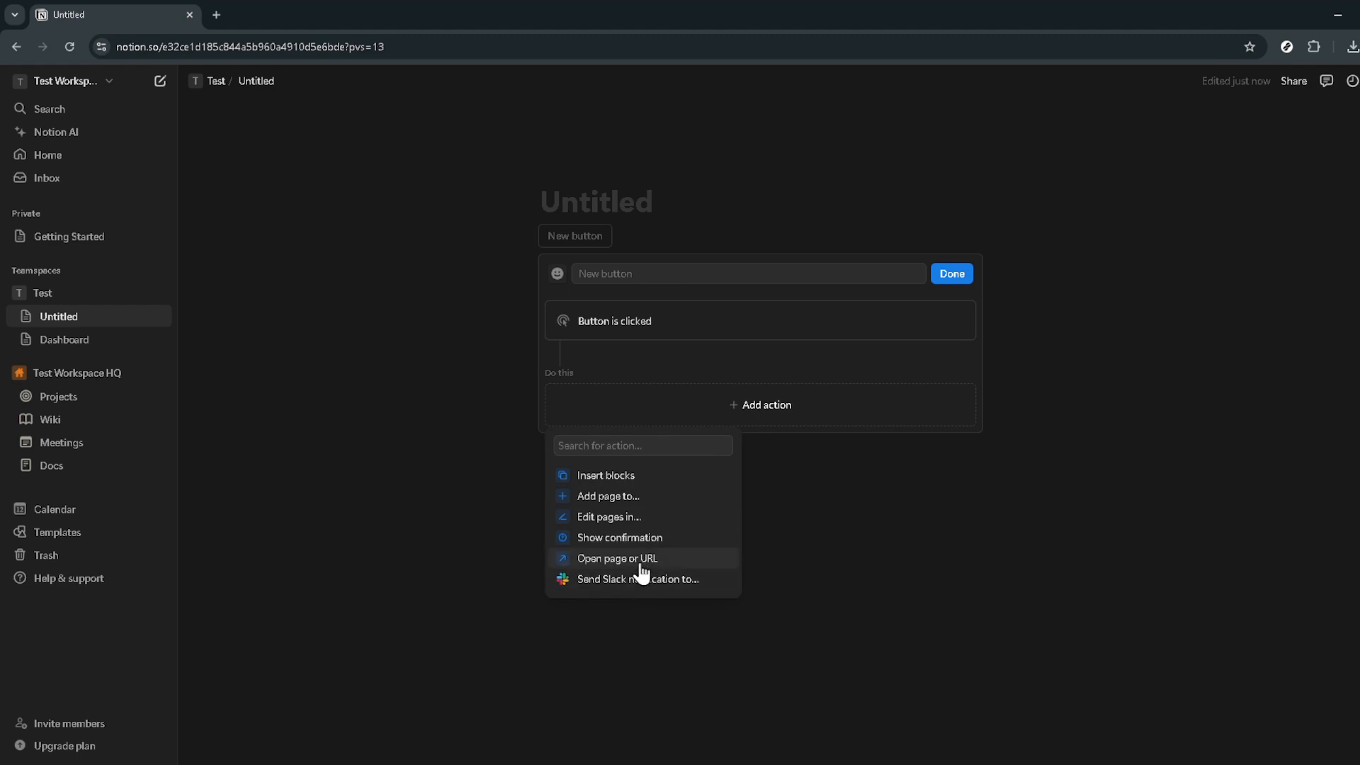
mouse_move(626, 541)
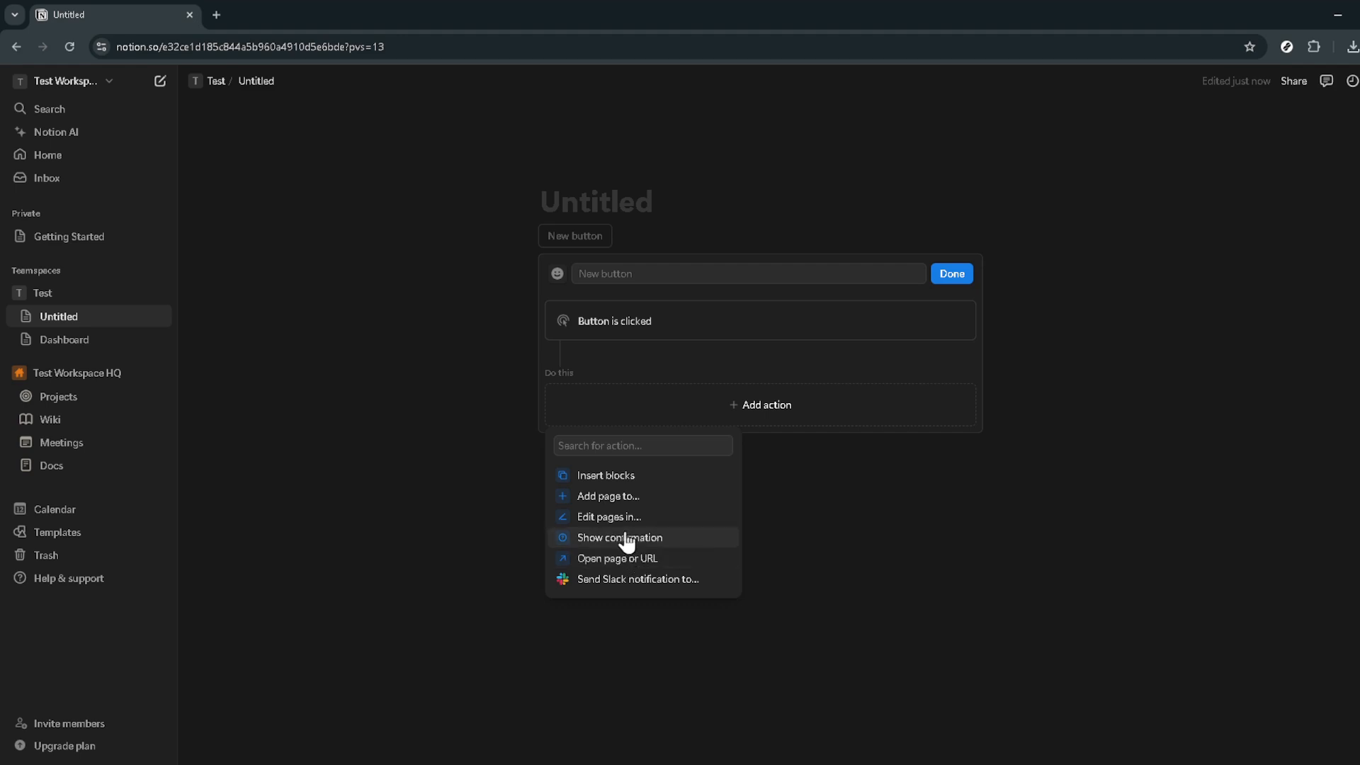
mouse_move(608, 476)
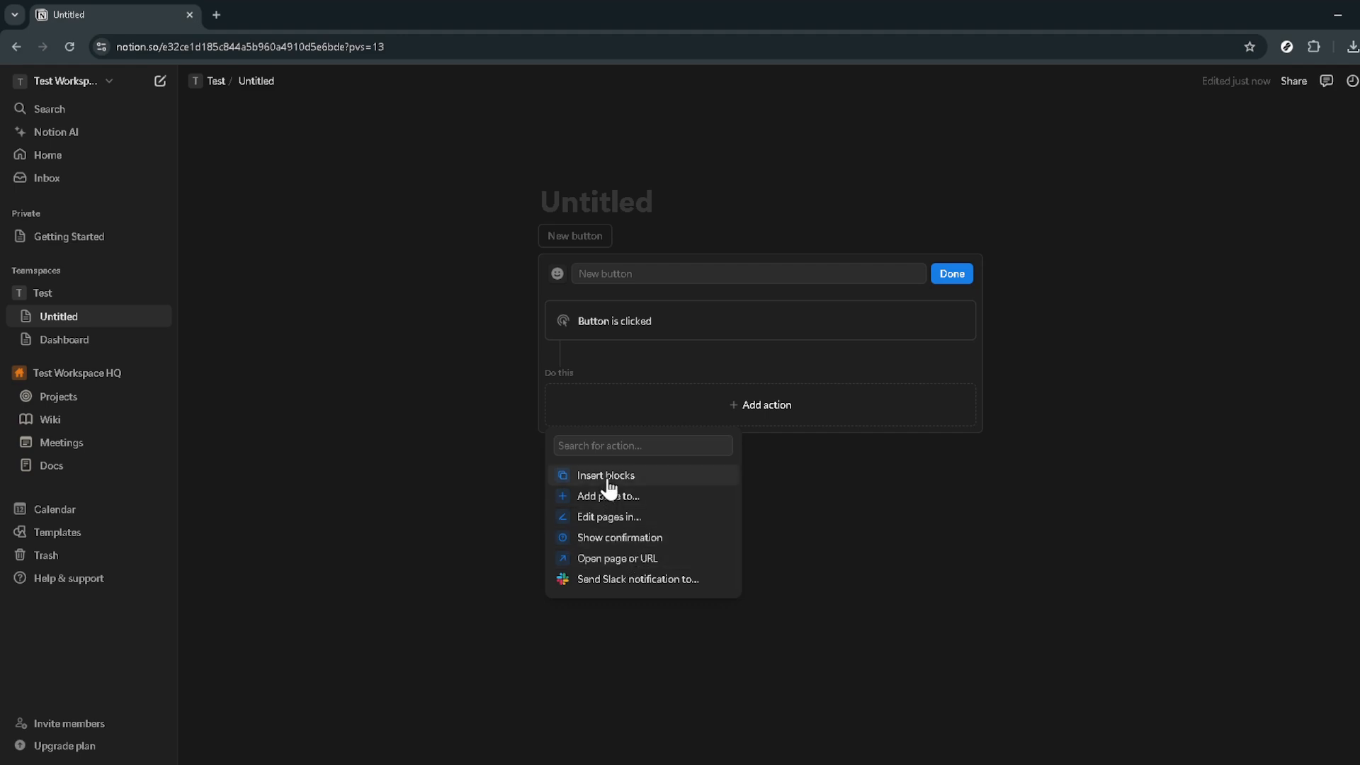
left_click(605, 476)
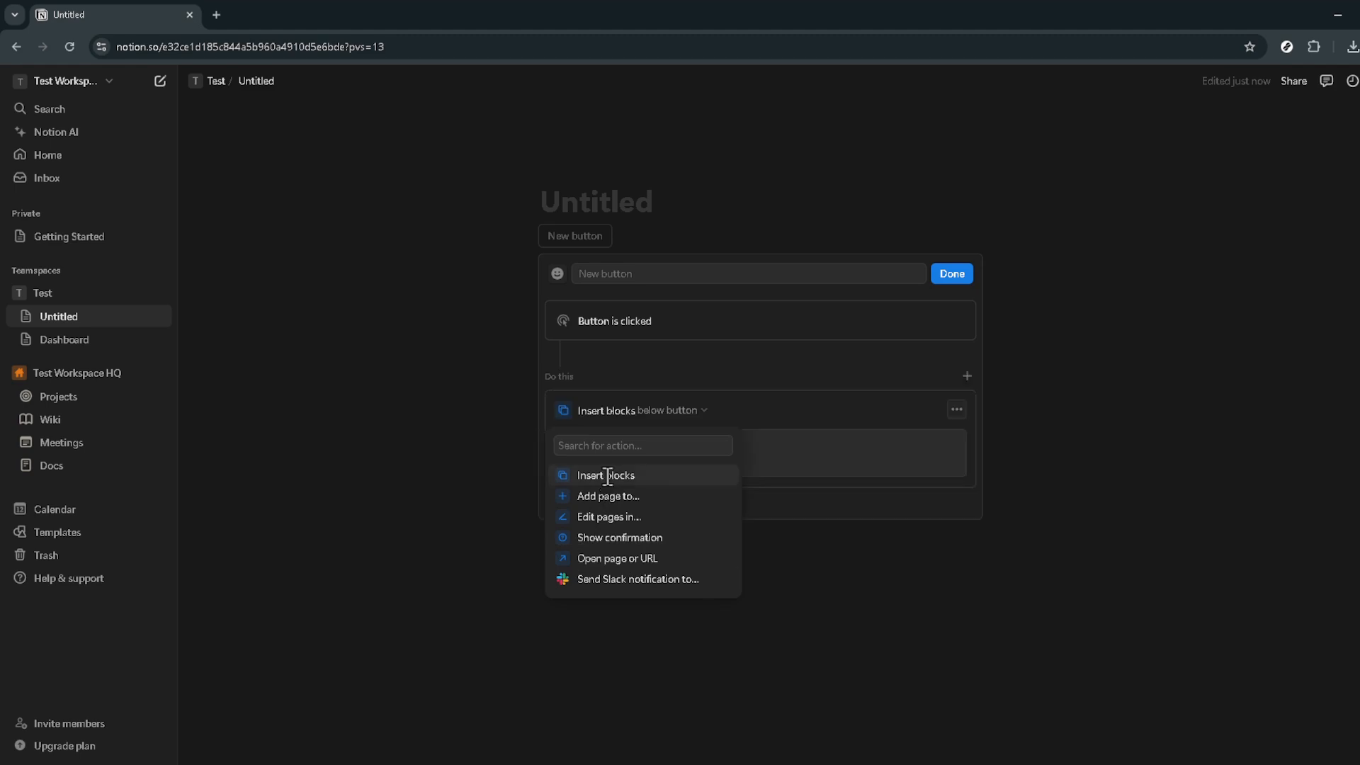
Write 'This is just a test' as the block content the button inserts
left_click(605, 476)
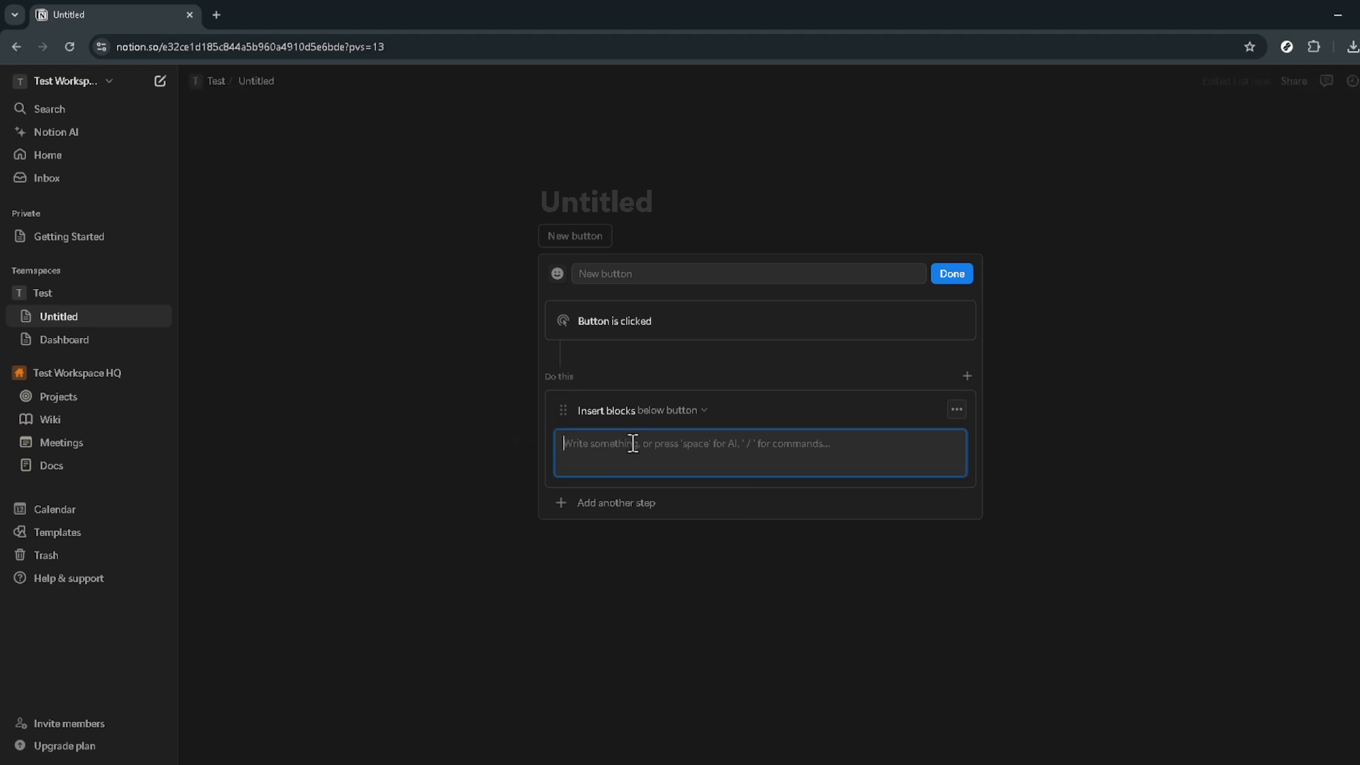
type("Thi")
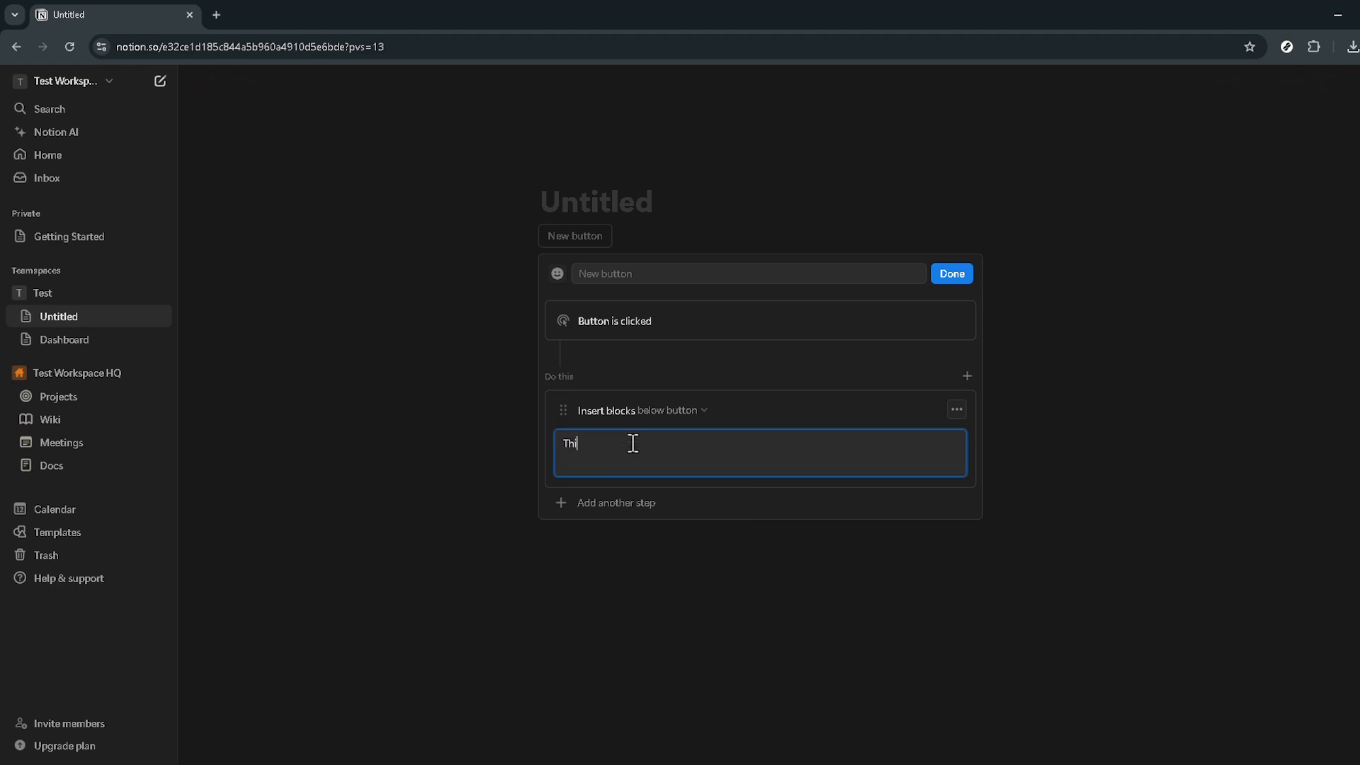
type("s is")
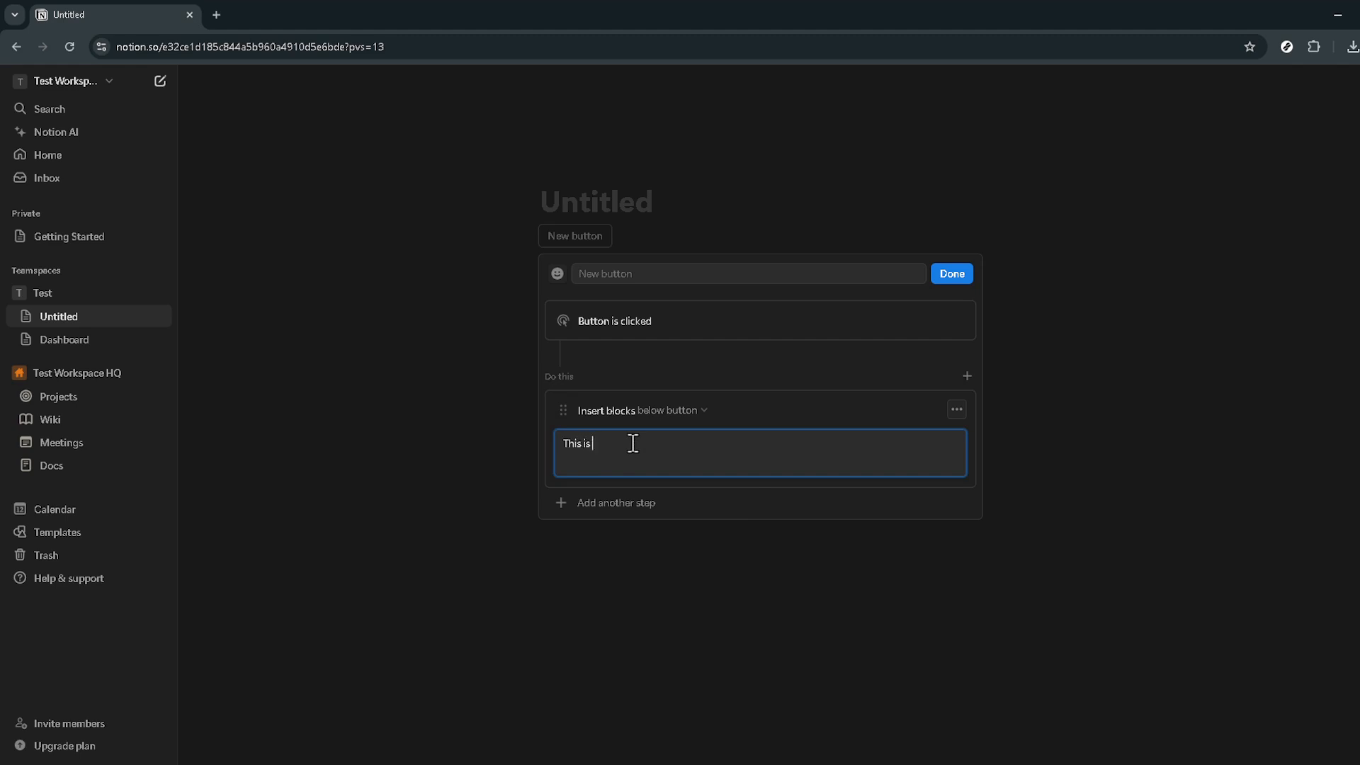
type("just a")
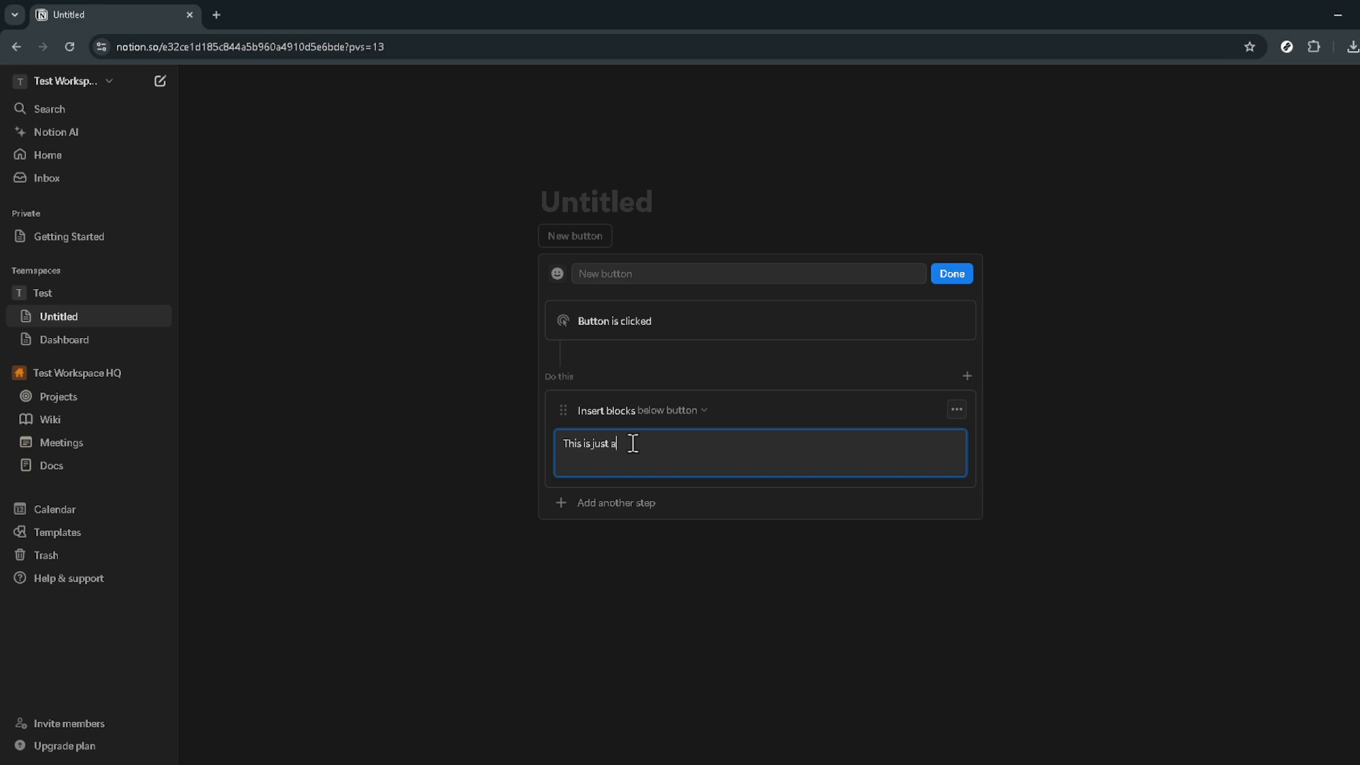
type("test")
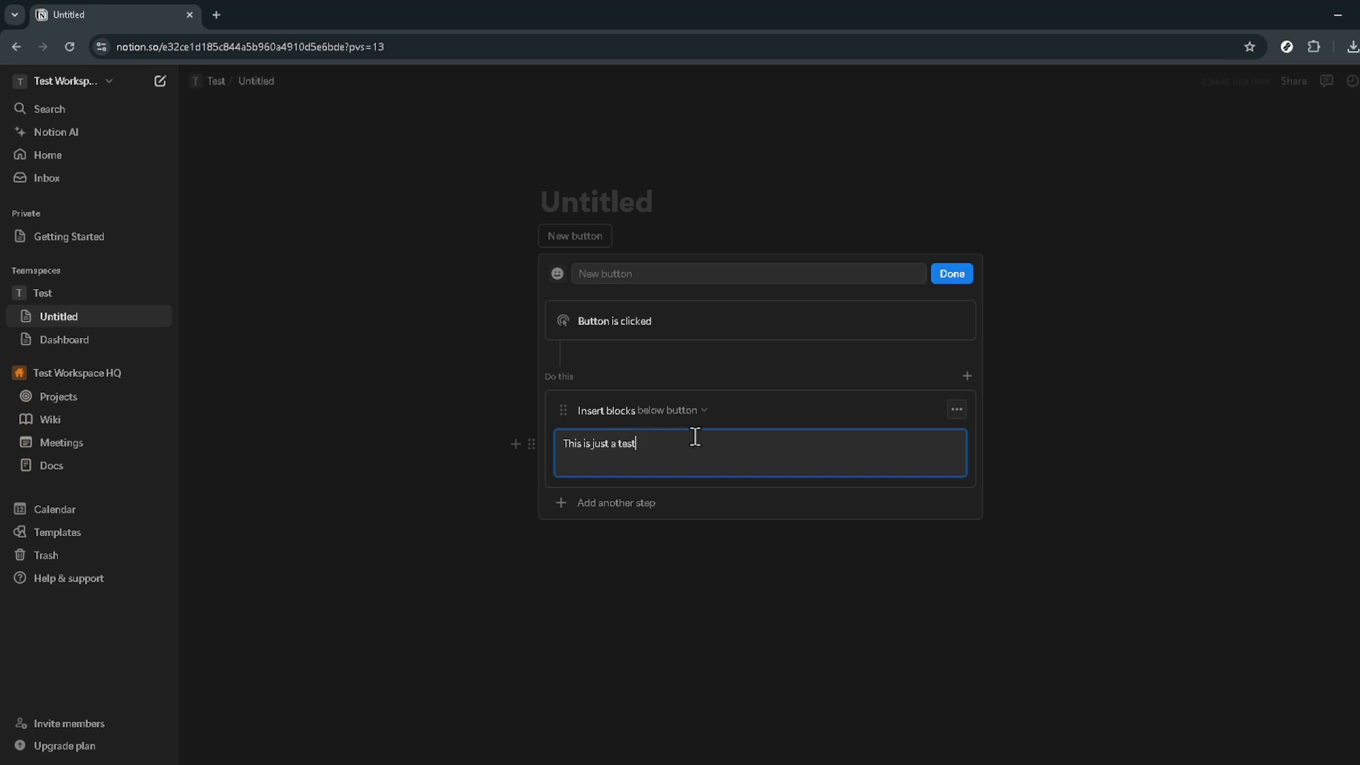
mouse_move(785, 418)
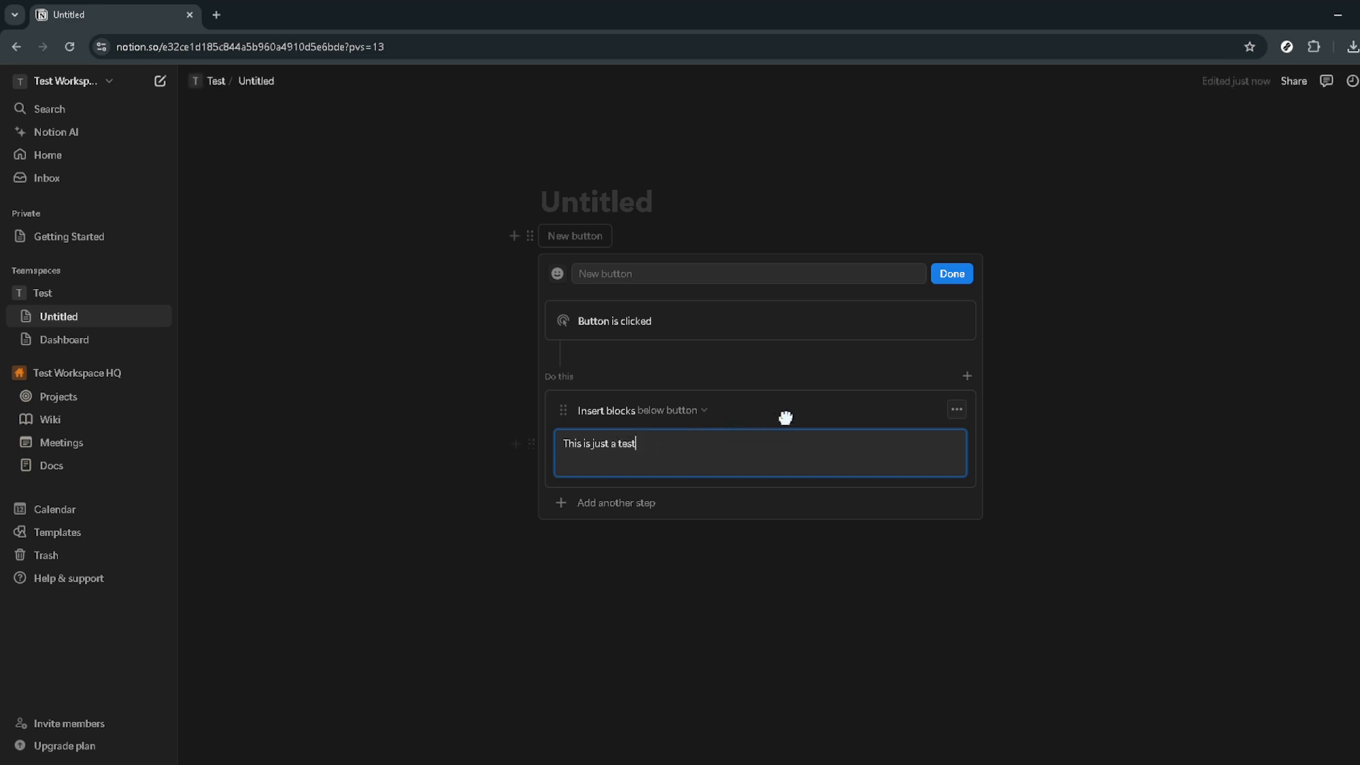
mouse_move(810, 442)
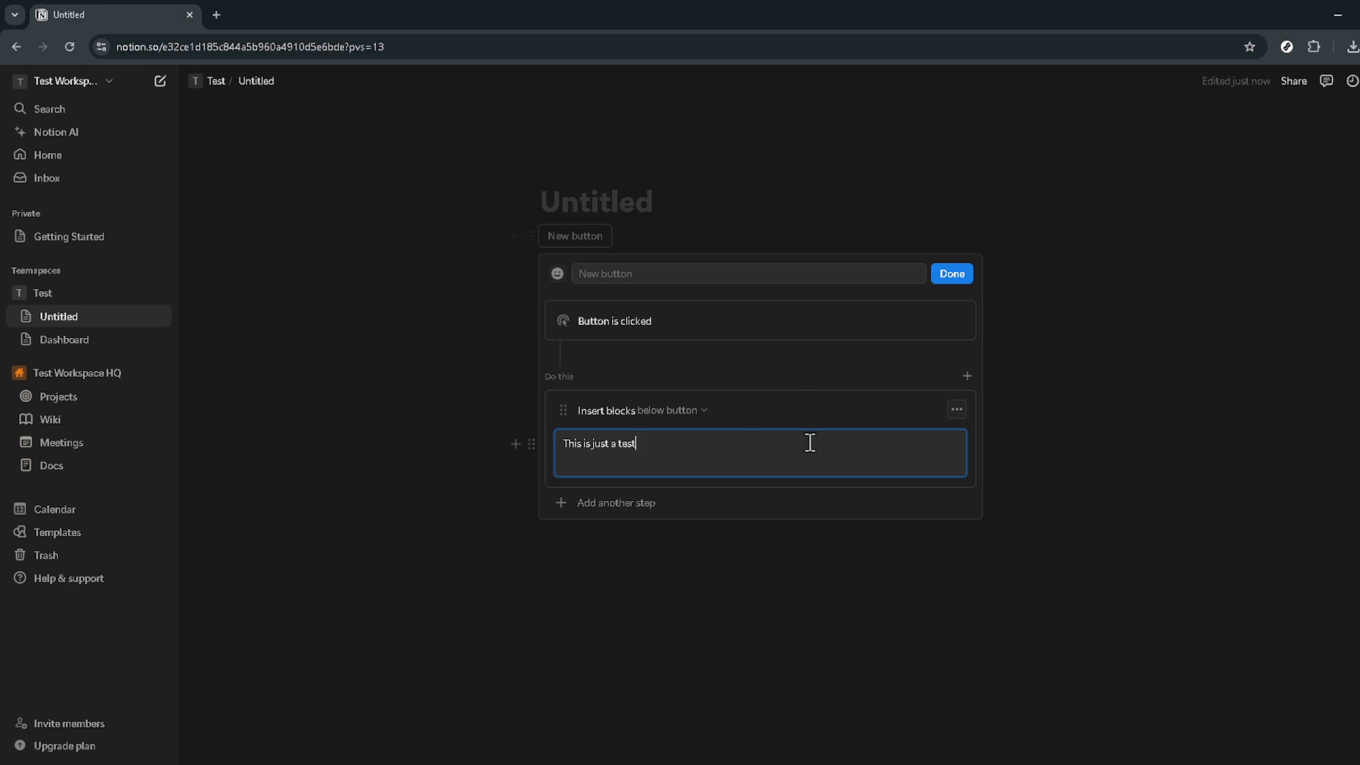
mouse_move(724, 425)
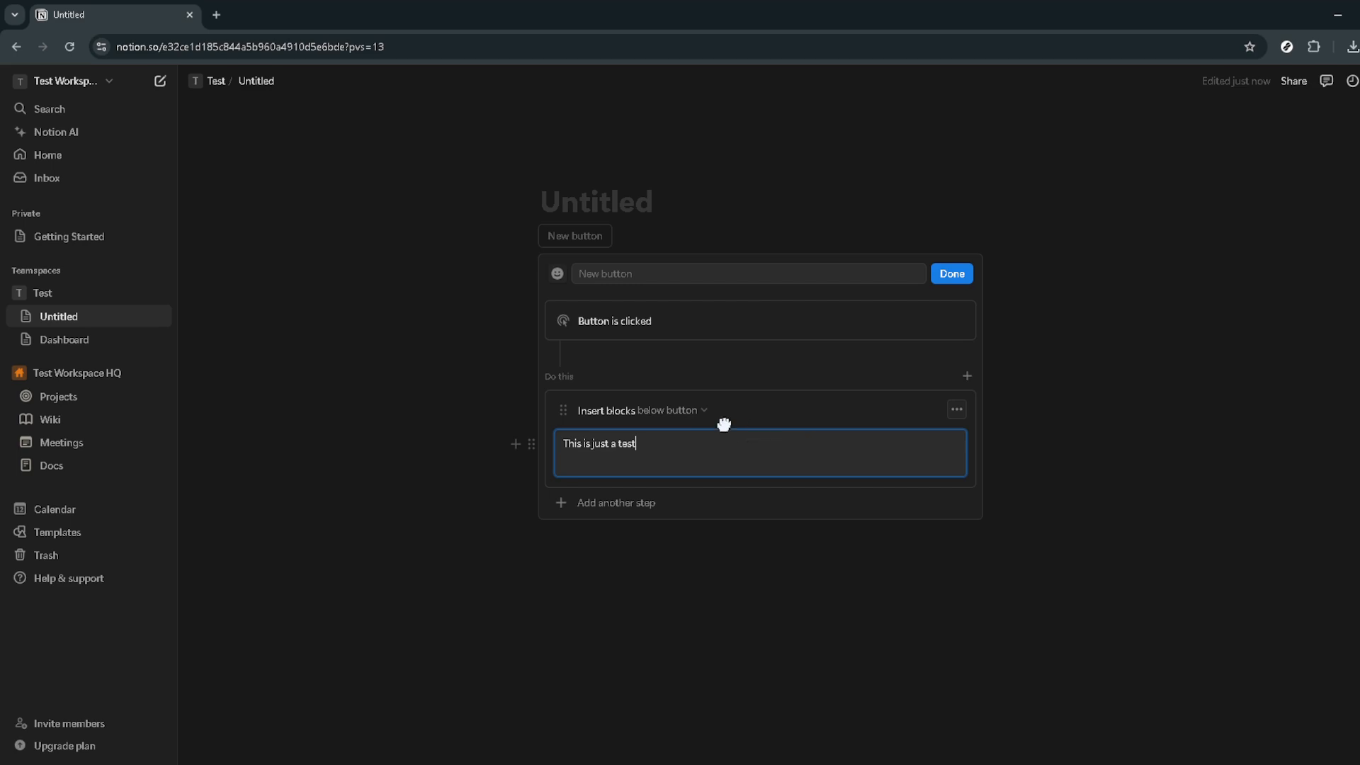
mouse_move(874, 421)
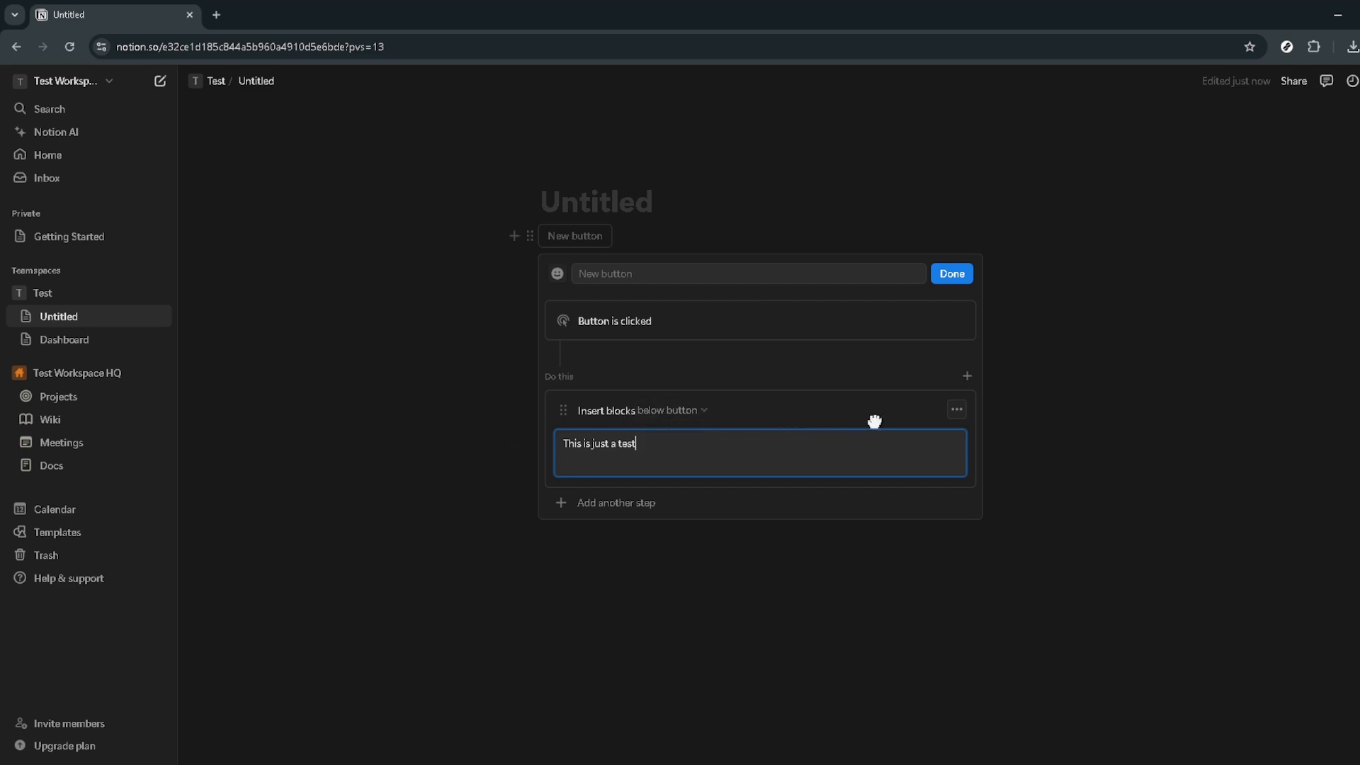
mouse_move(935, 412)
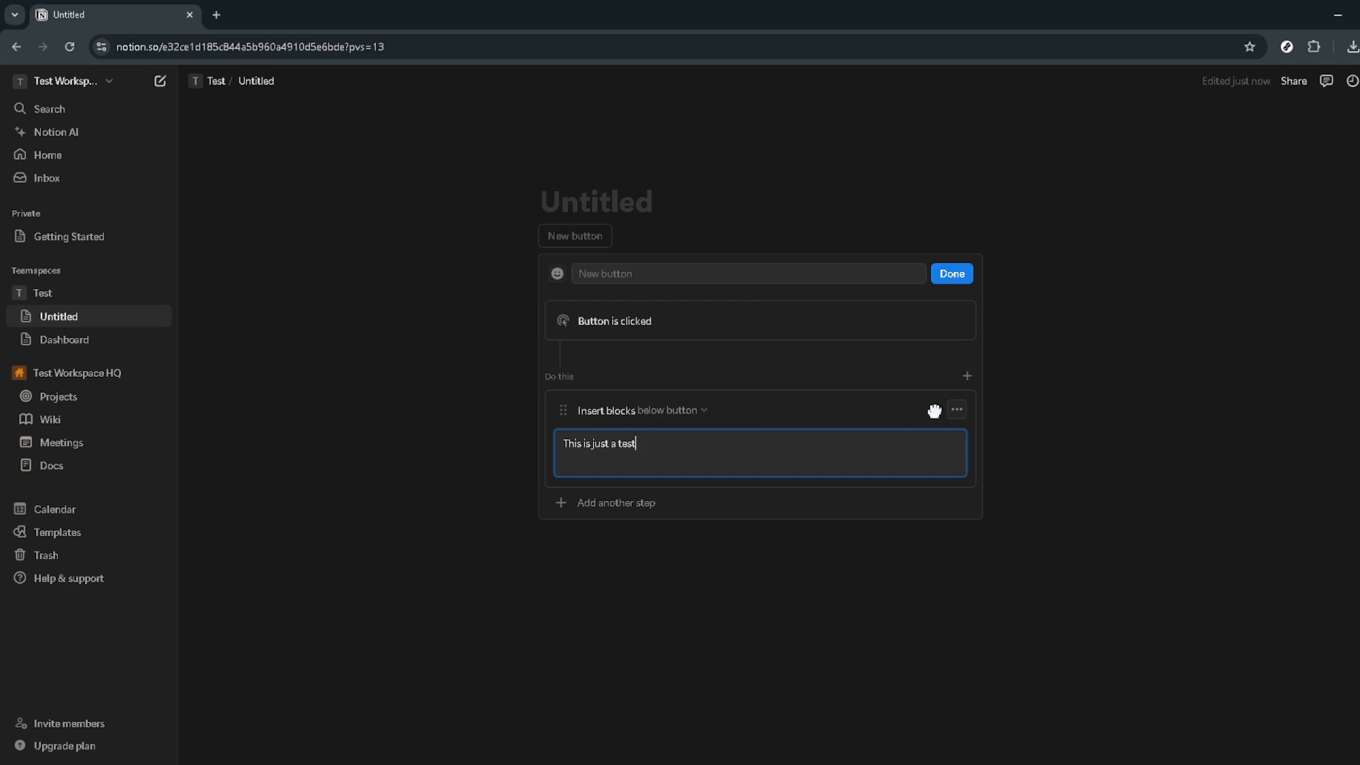
mouse_move(930, 350)
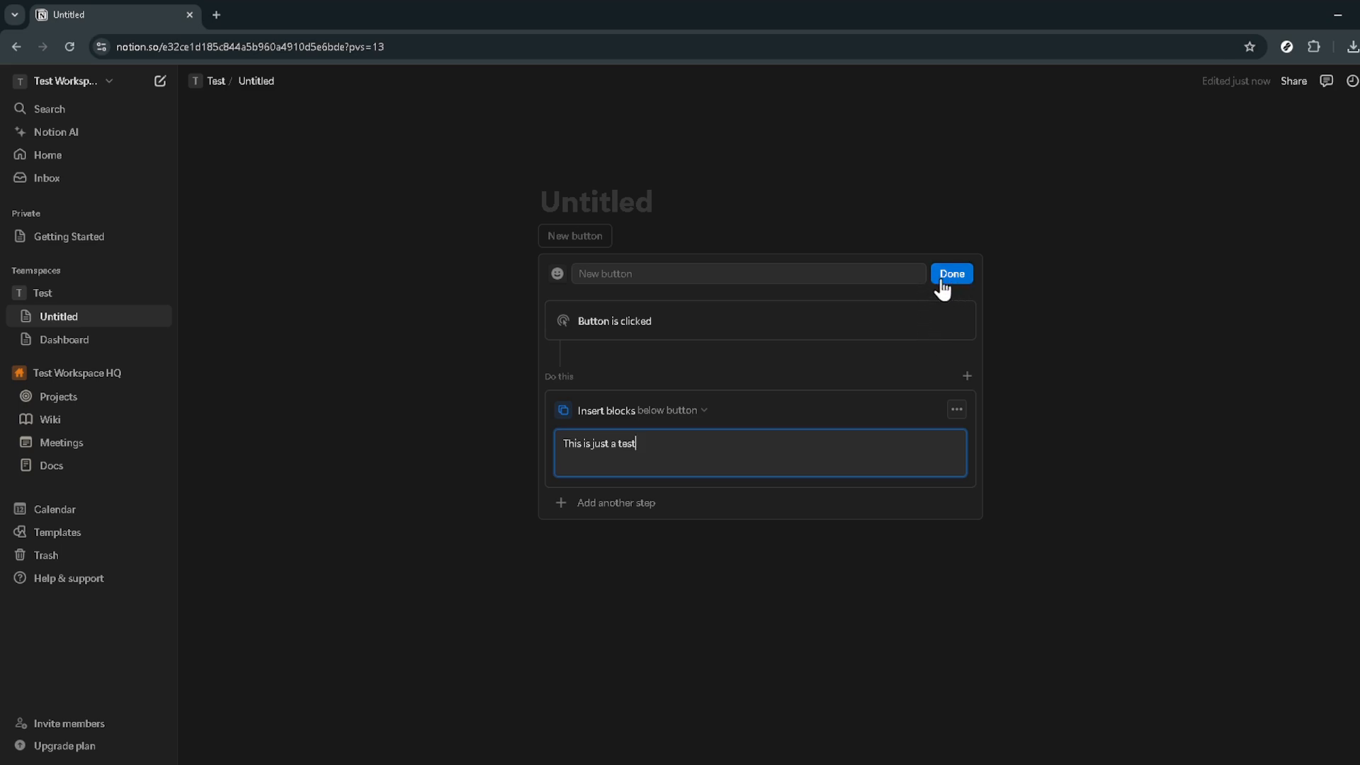
Close the editor with Done and run New button to insert 'This is just a test' lines
left_click(951, 274)
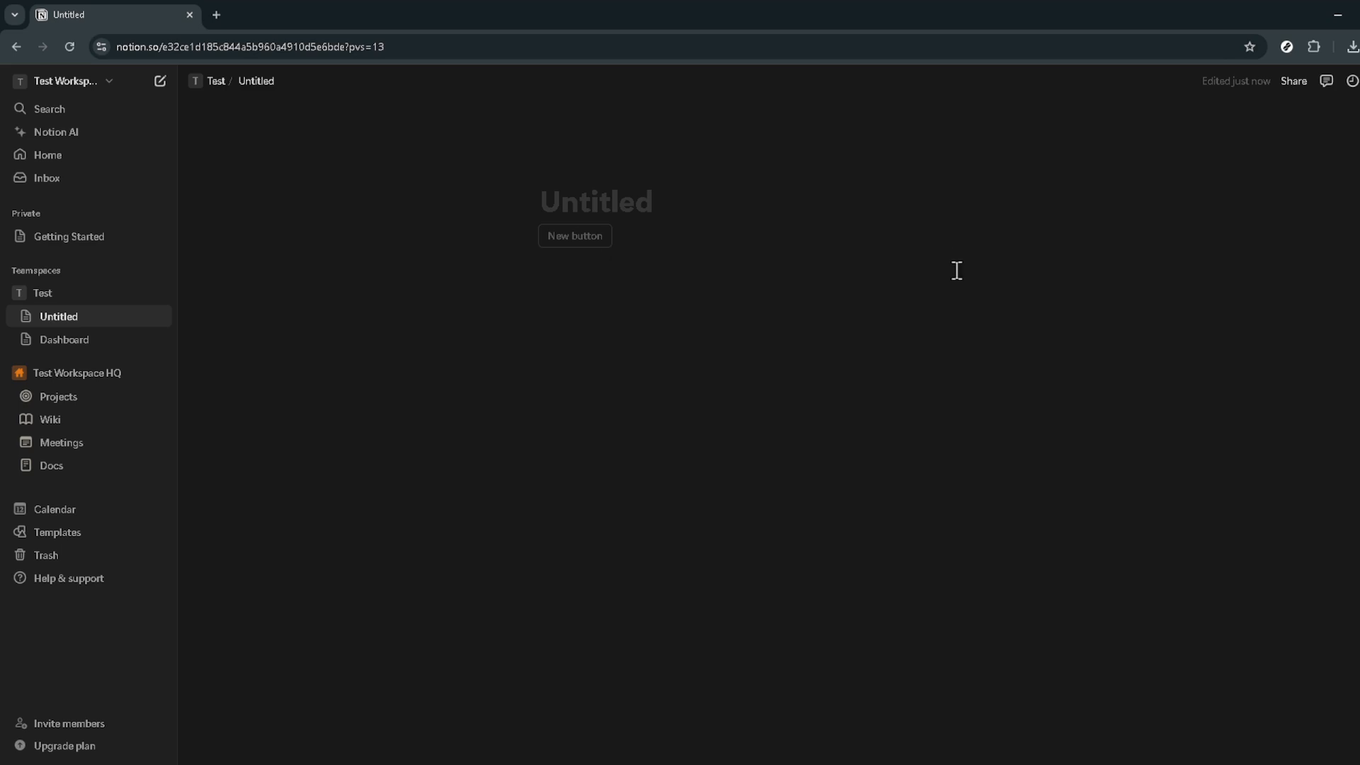
mouse_move(667, 282)
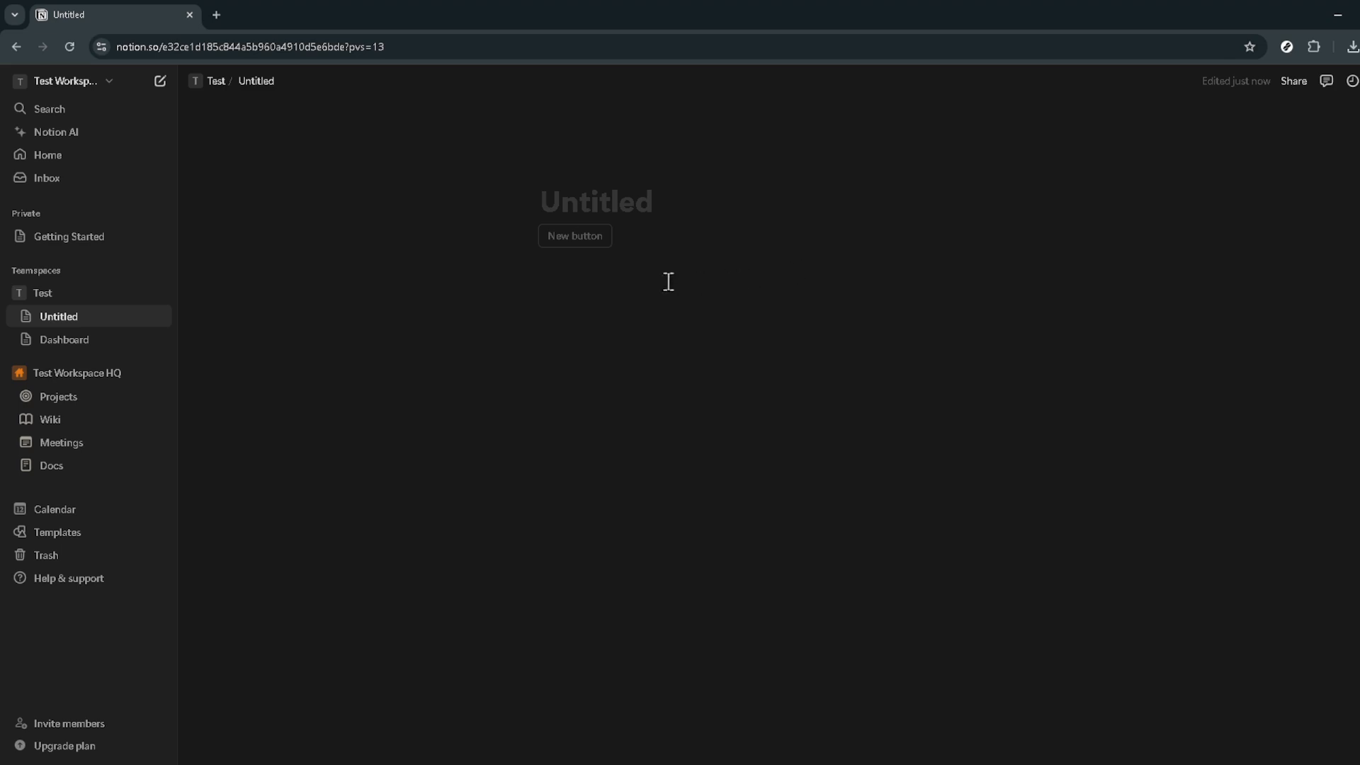
mouse_move(586, 241)
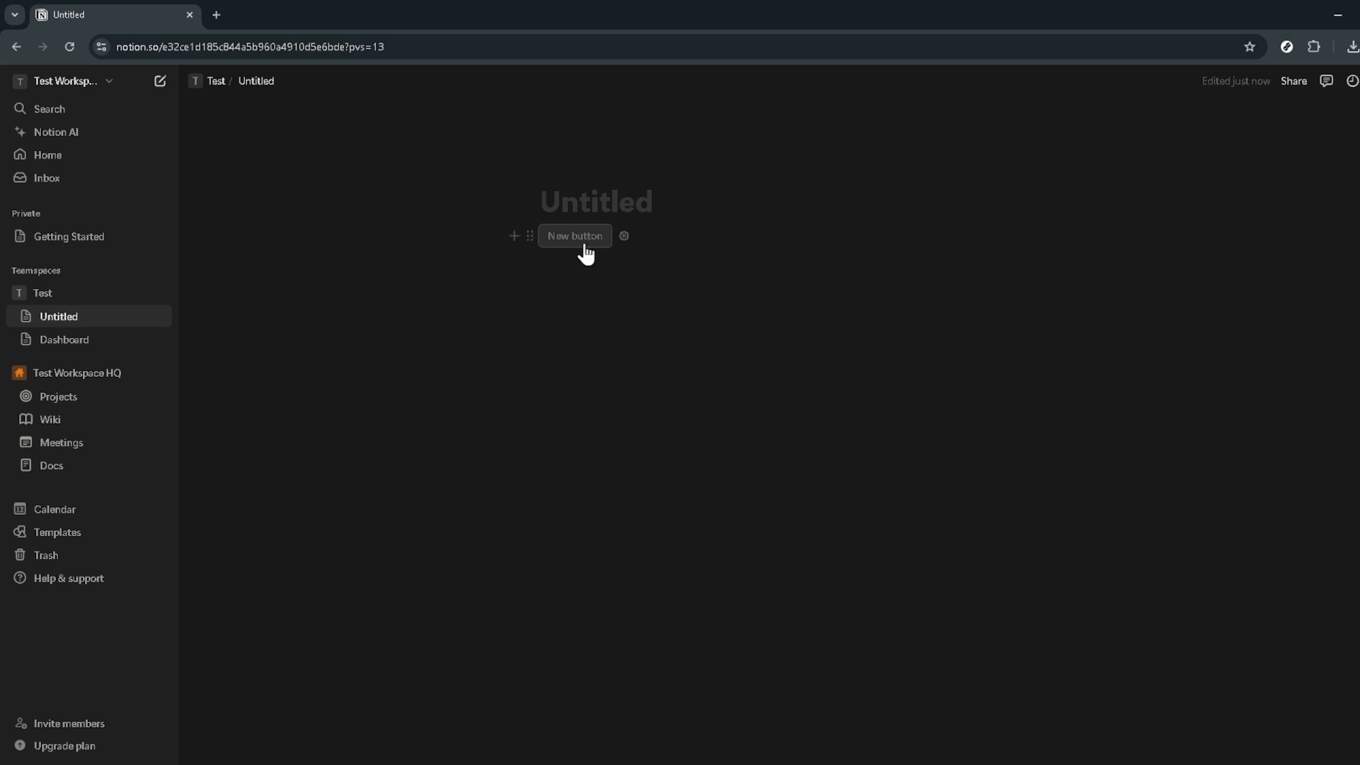
type("This is just a test")
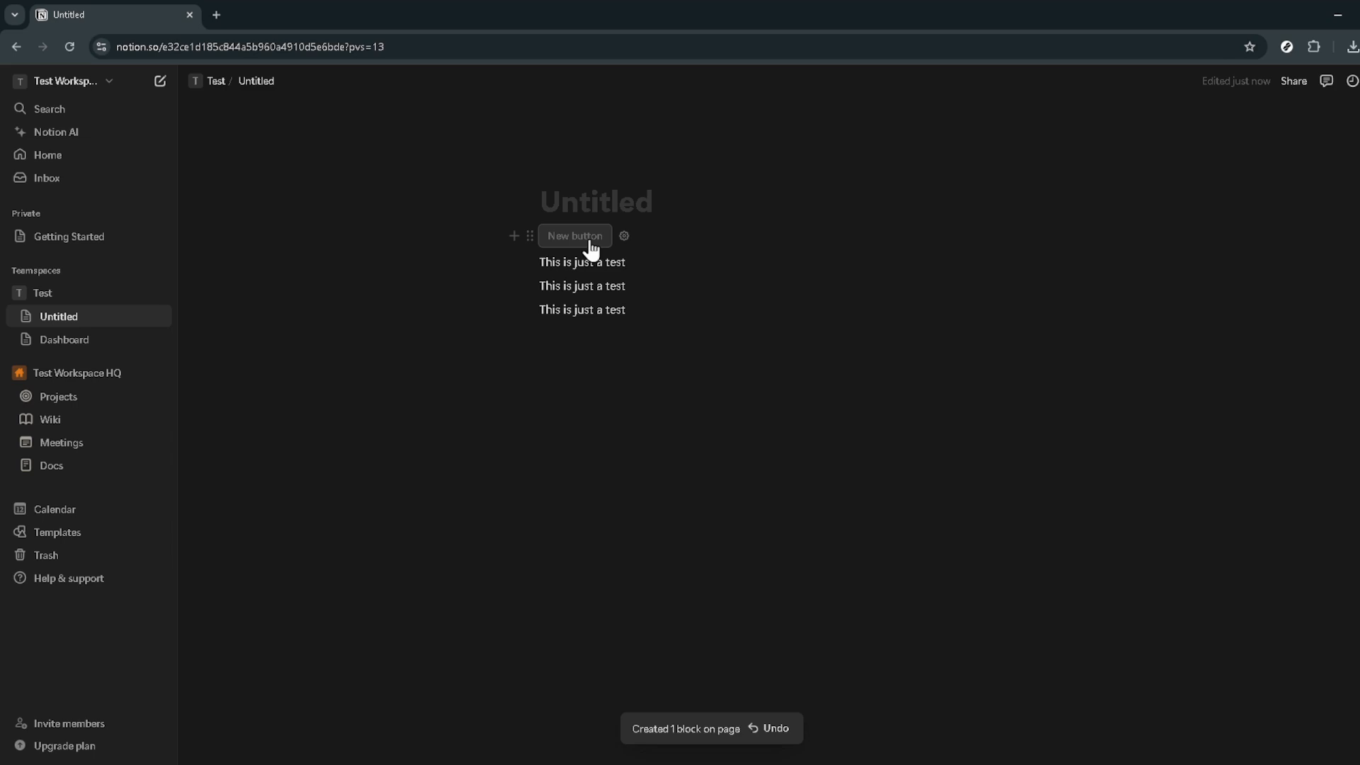
mouse_move(733, 265)
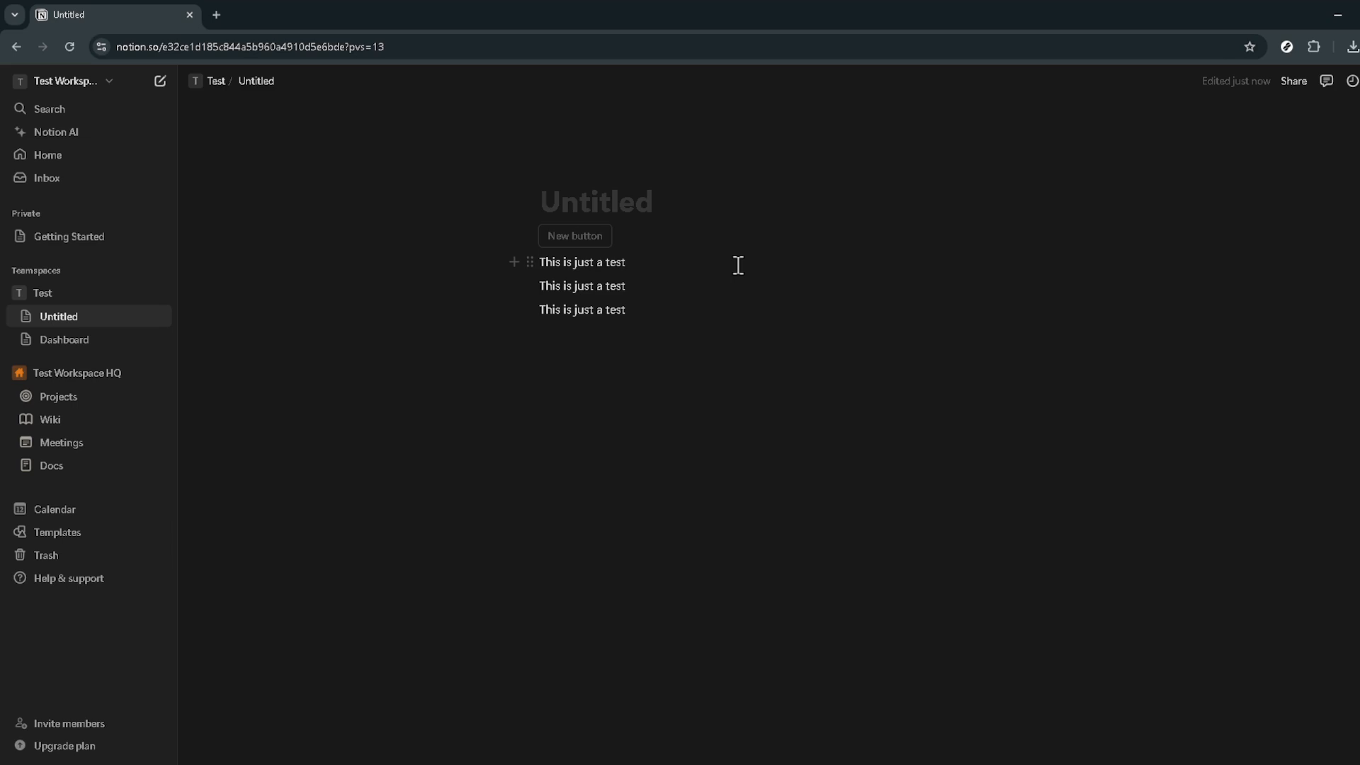
left_click(627, 262)
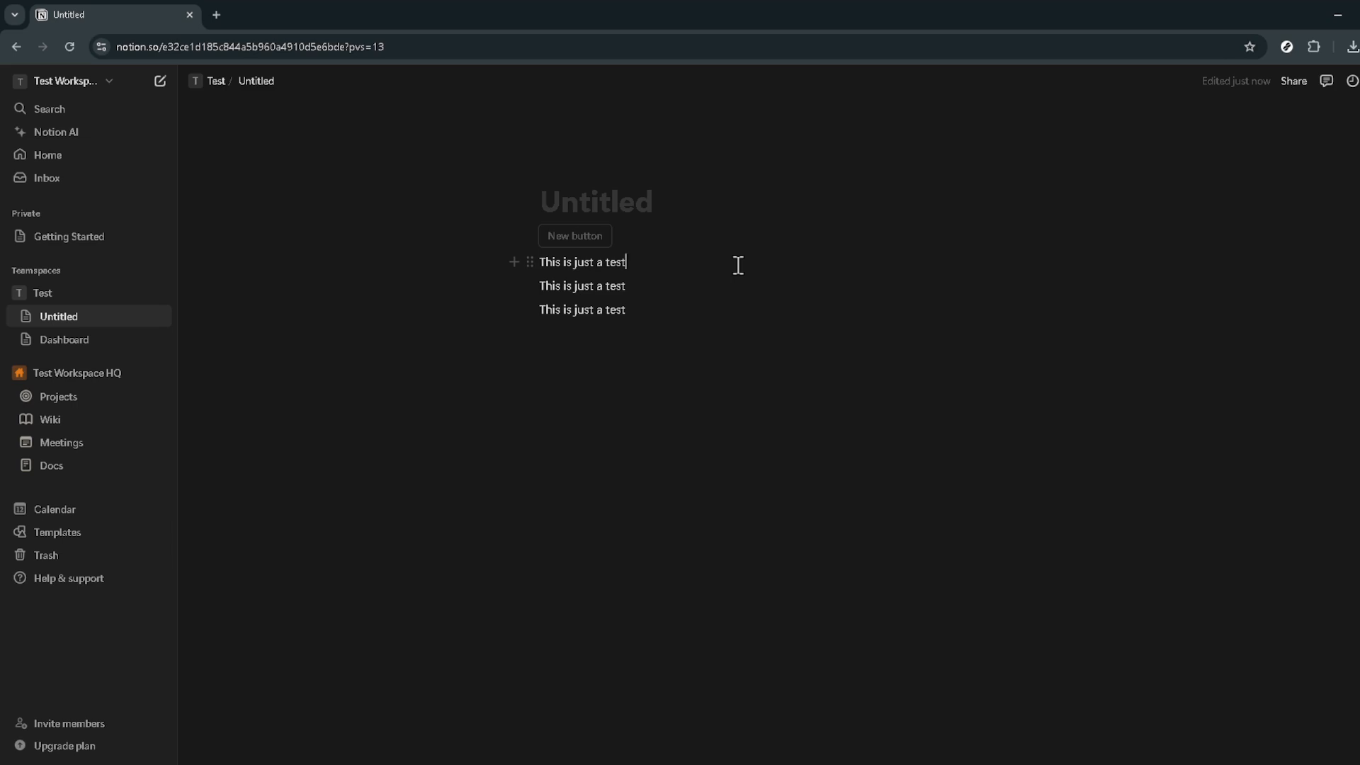